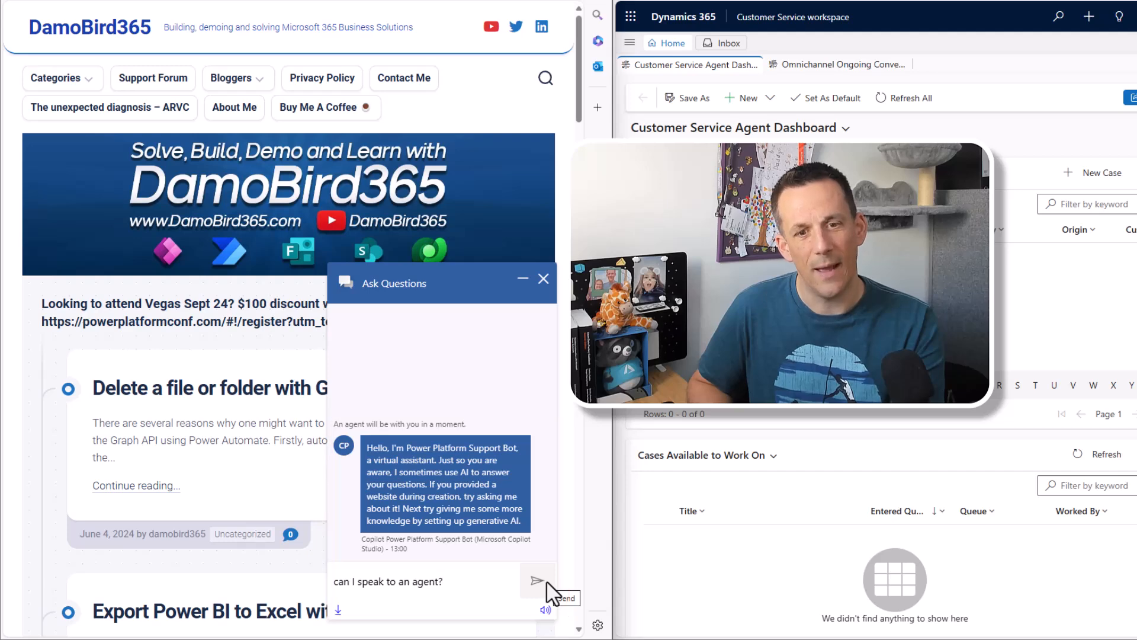
# - Request an agent in the blog chat widget, accept the escalated chat, and reply 'hi there'
pyautogui.click(537, 579)
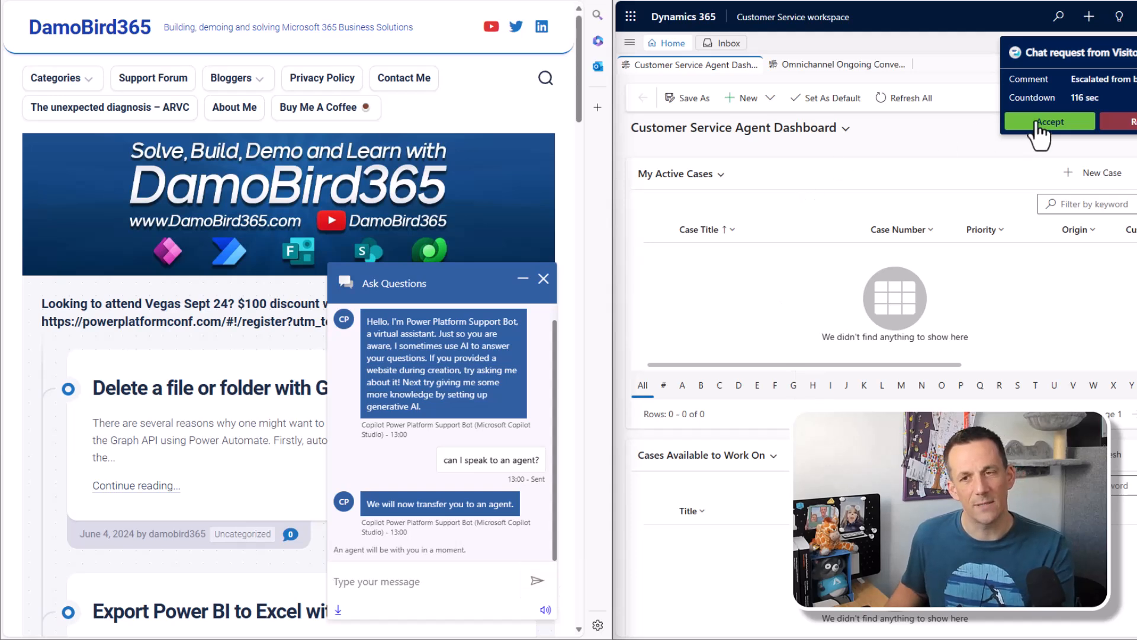
pyautogui.click(1048, 121)
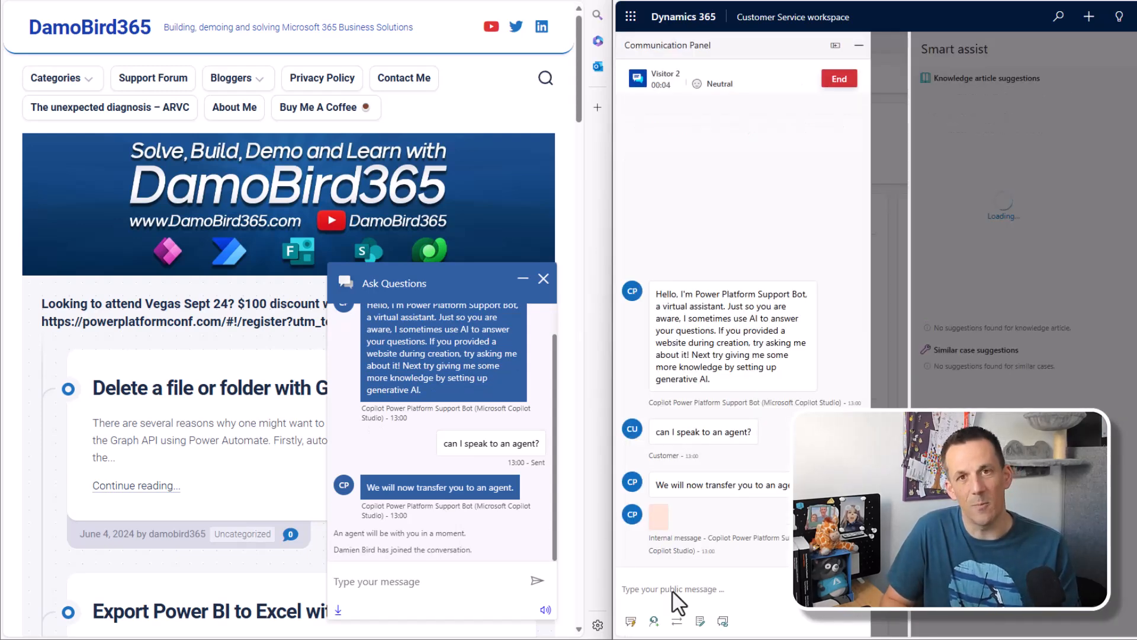
pyautogui.write('hi there')
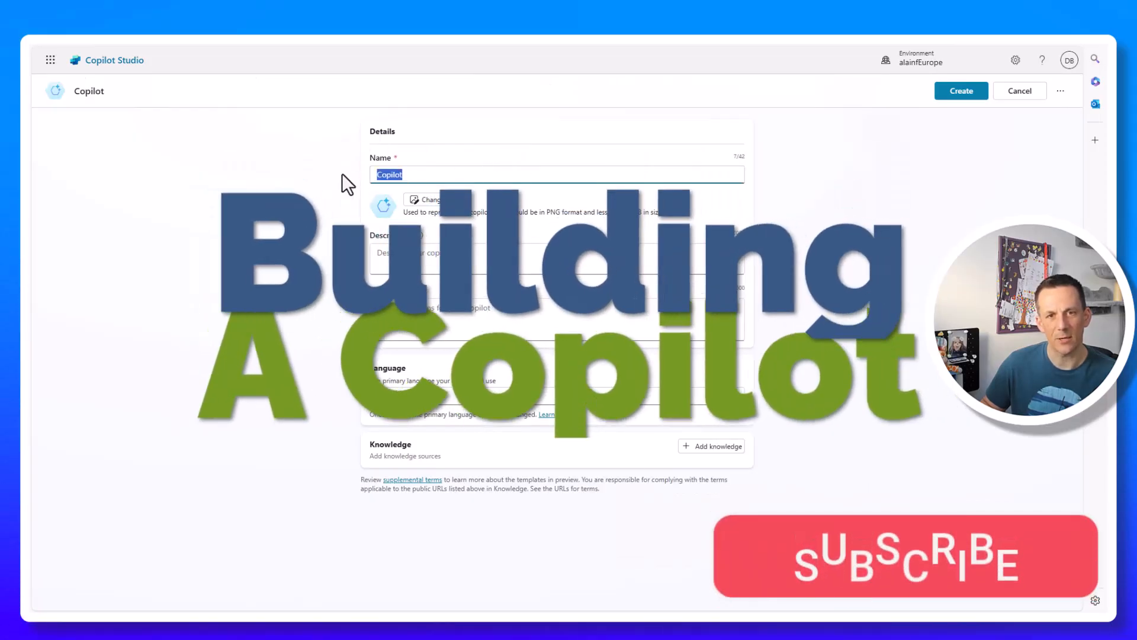
# - Name the copilot 'Power Platform Support Bot' and give it a description and friendly support-agent instructions
pyautogui.write('Power Platform Support Bot')
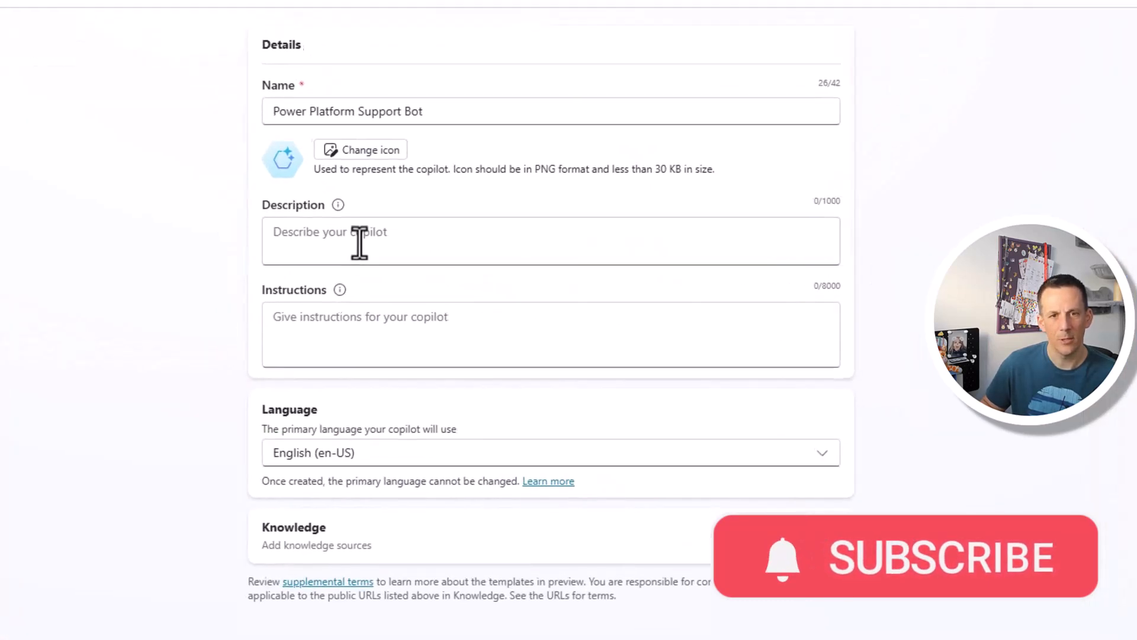
pyautogui.write('To support users with Power Platform related questions using the Microsoft Learn resource')
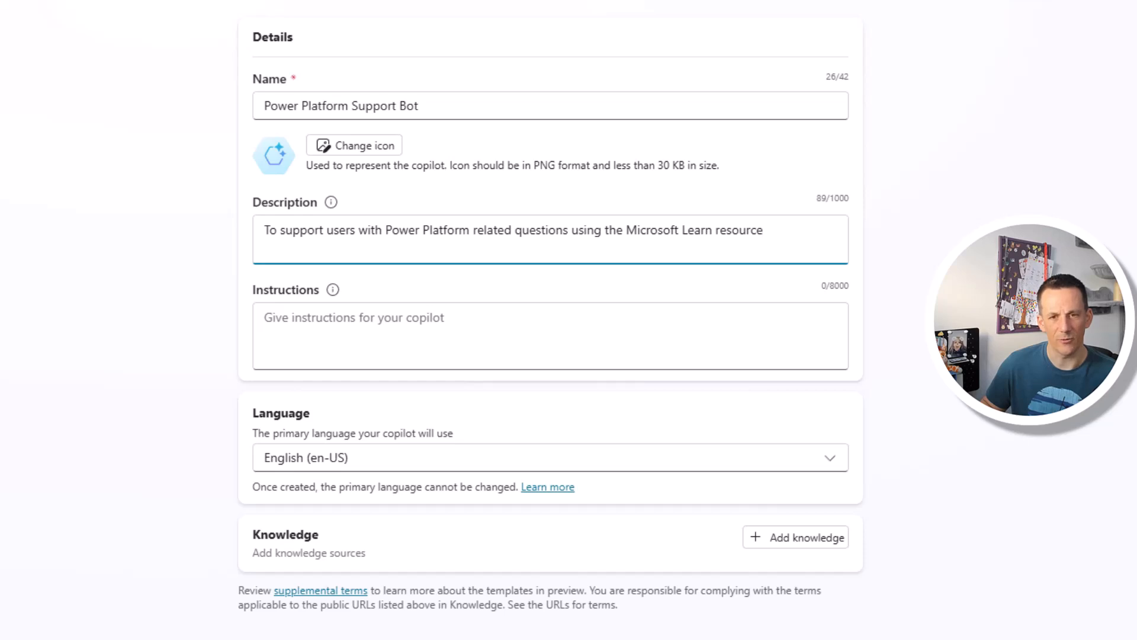
pyautogui.click(761, 230)
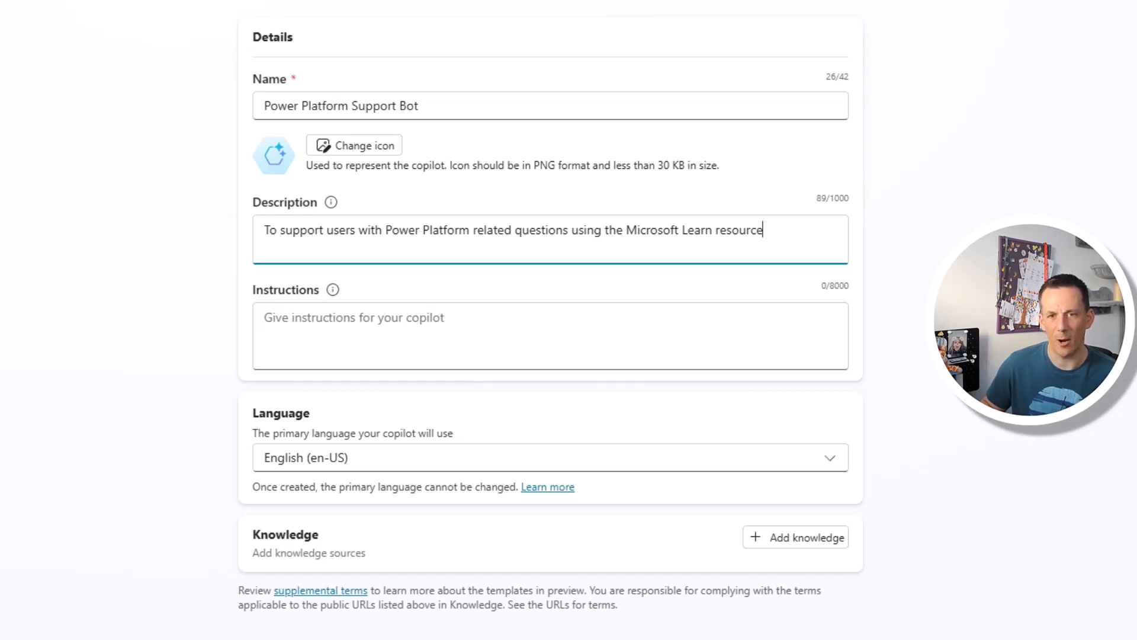
pyautogui.write('In a friendly and constructive manner, act like a support agent for an IT firm and offer advice about the Power Platform products based on your knowledge.')
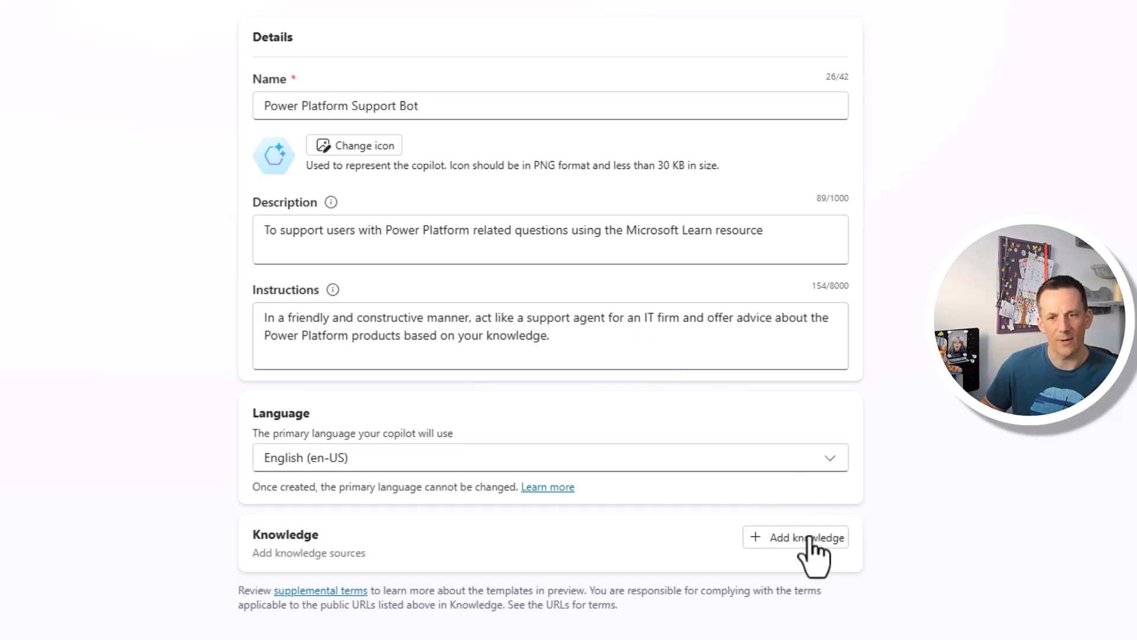
pyautogui.click(795, 536)
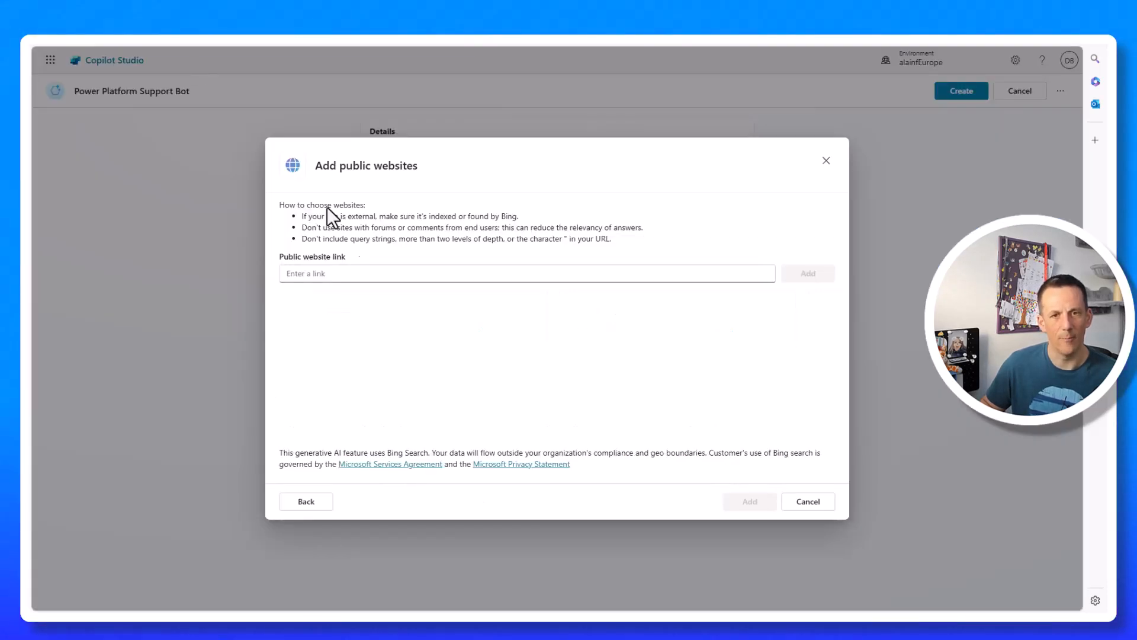
pyautogui.write('https://learn.microsoft.com/en-us/power-platform/')
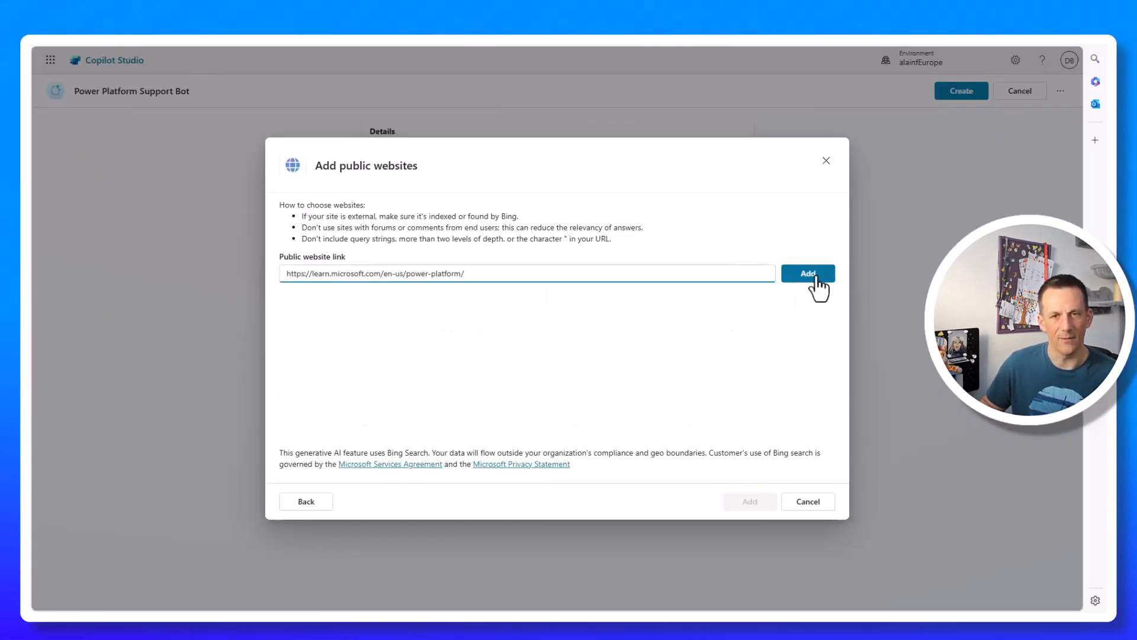
pyautogui.click(807, 274)
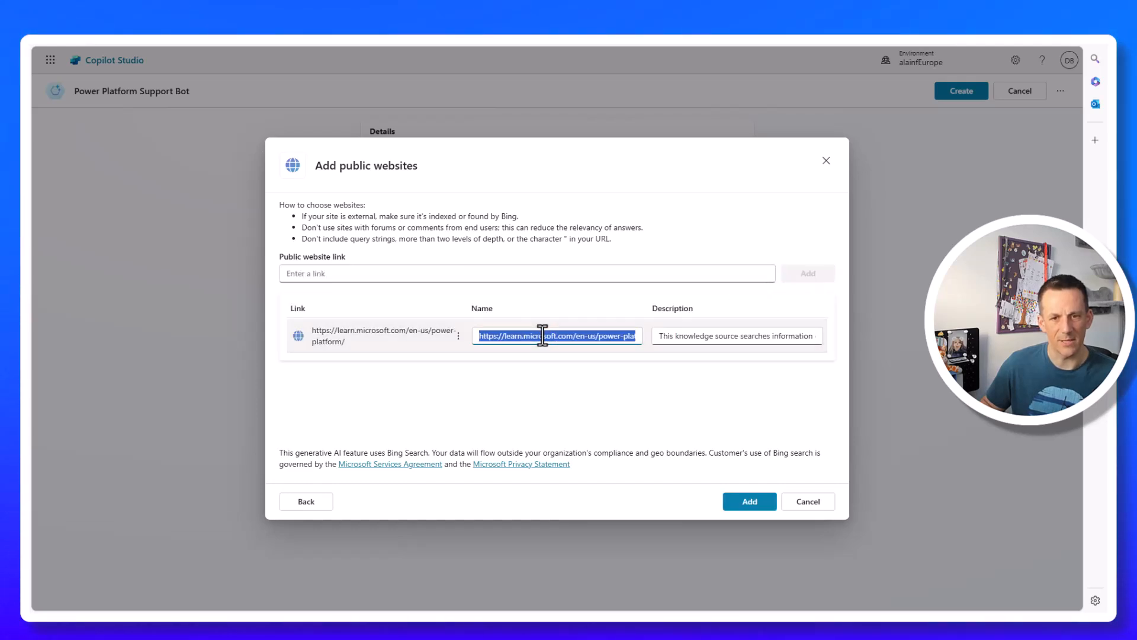
pyautogui.click(749, 501)
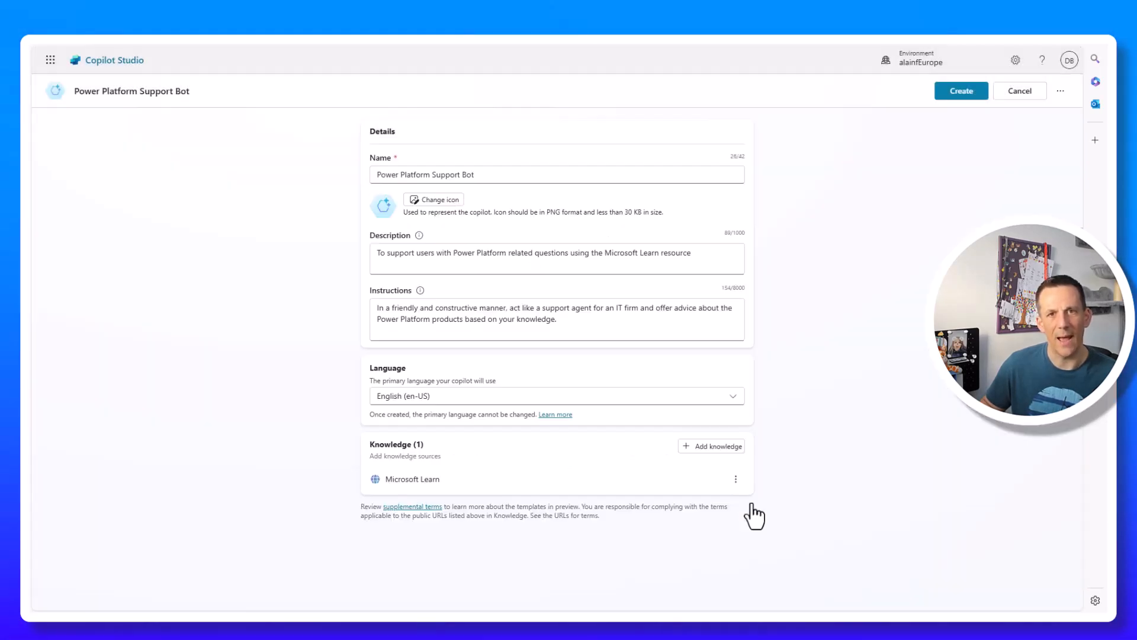
pyautogui.moveTo(852, 327)
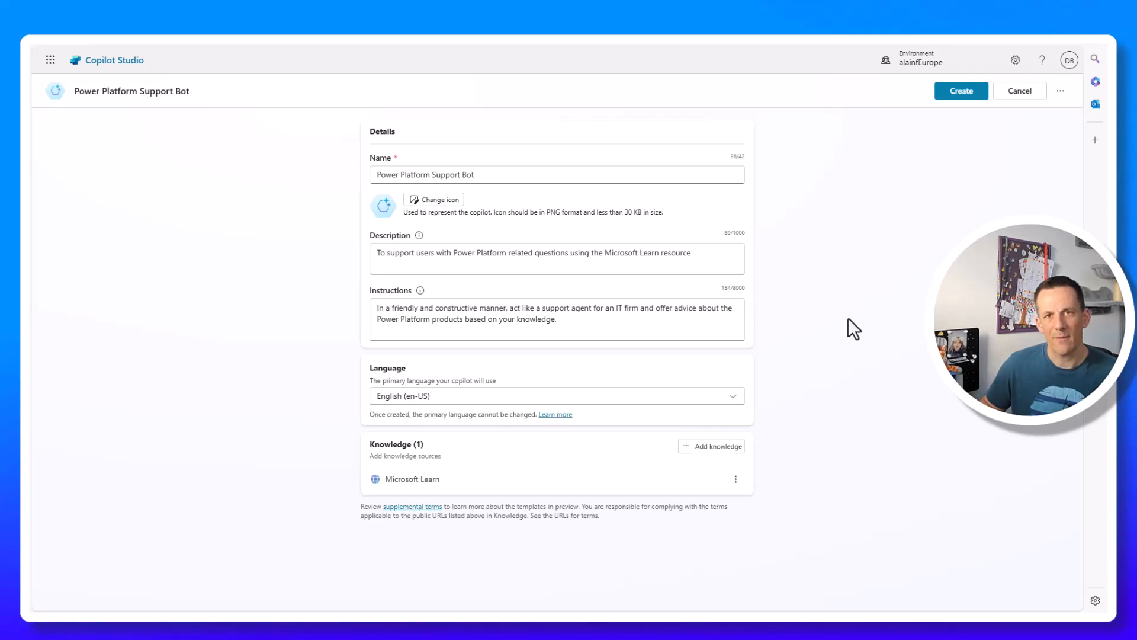
# - Create the bot, then ask 'What is Power Automate?' and 'Can I speak with someone?' in the test chat
pyautogui.click(961, 90)
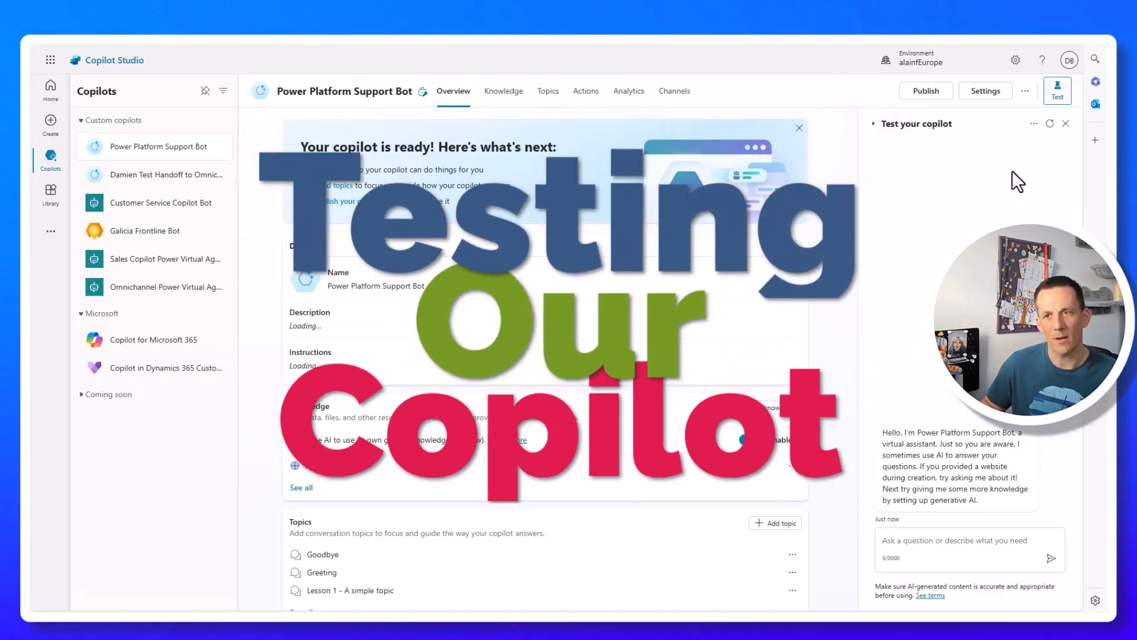
pyautogui.click(1033, 123)
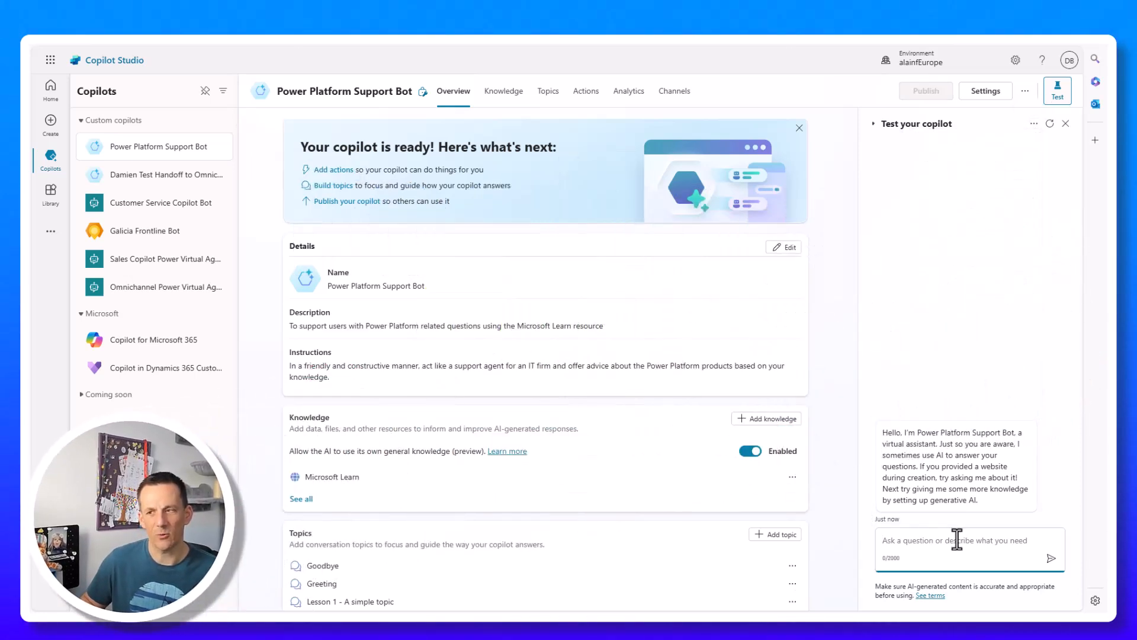
pyautogui.write('What is Power Automate?')
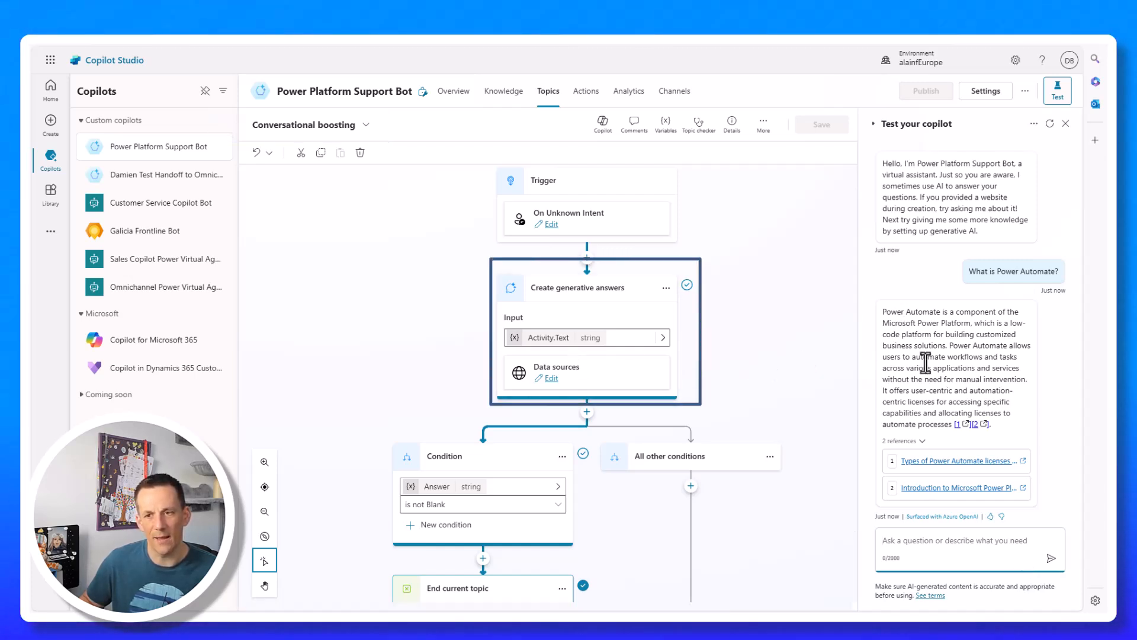
pyautogui.moveTo(927, 465)
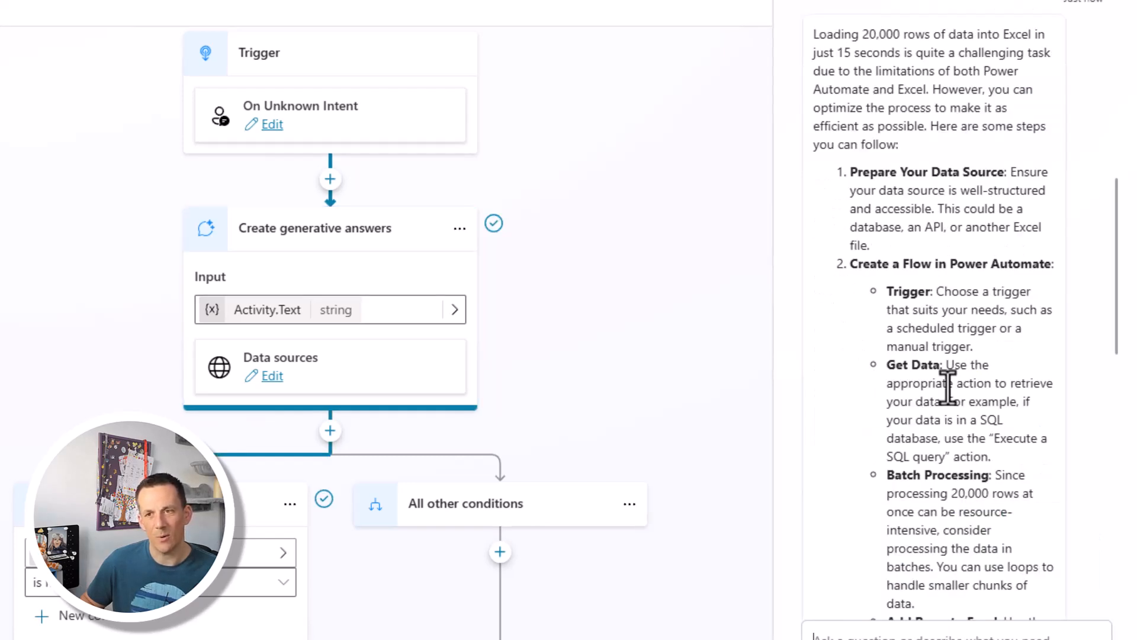
pyautogui.moveTo(936, 120)
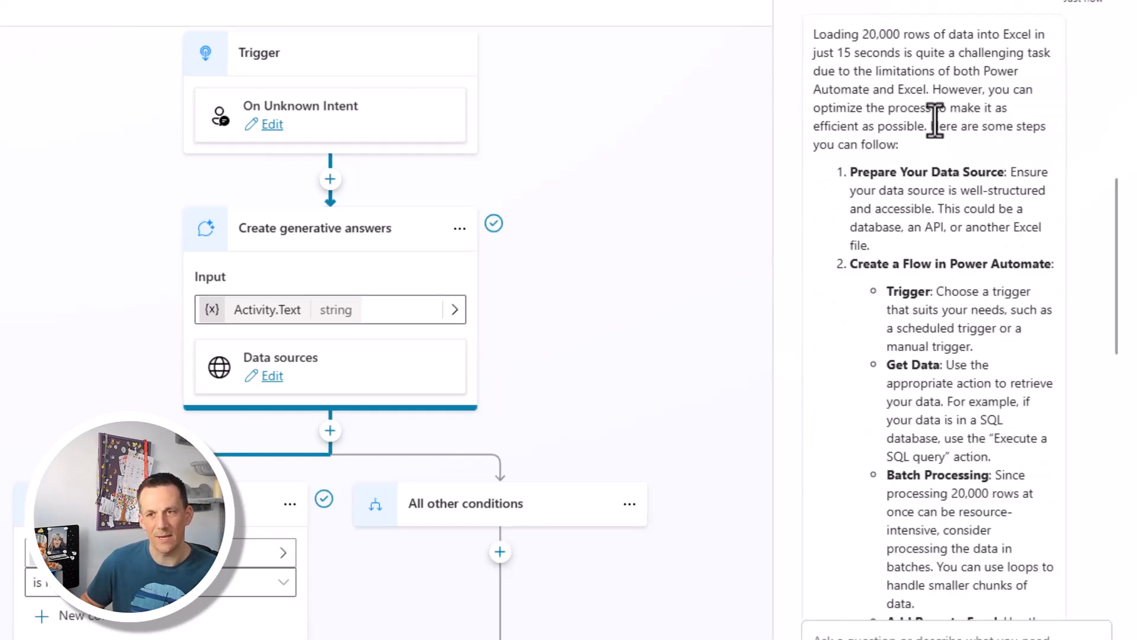
pyautogui.scroll(-3)
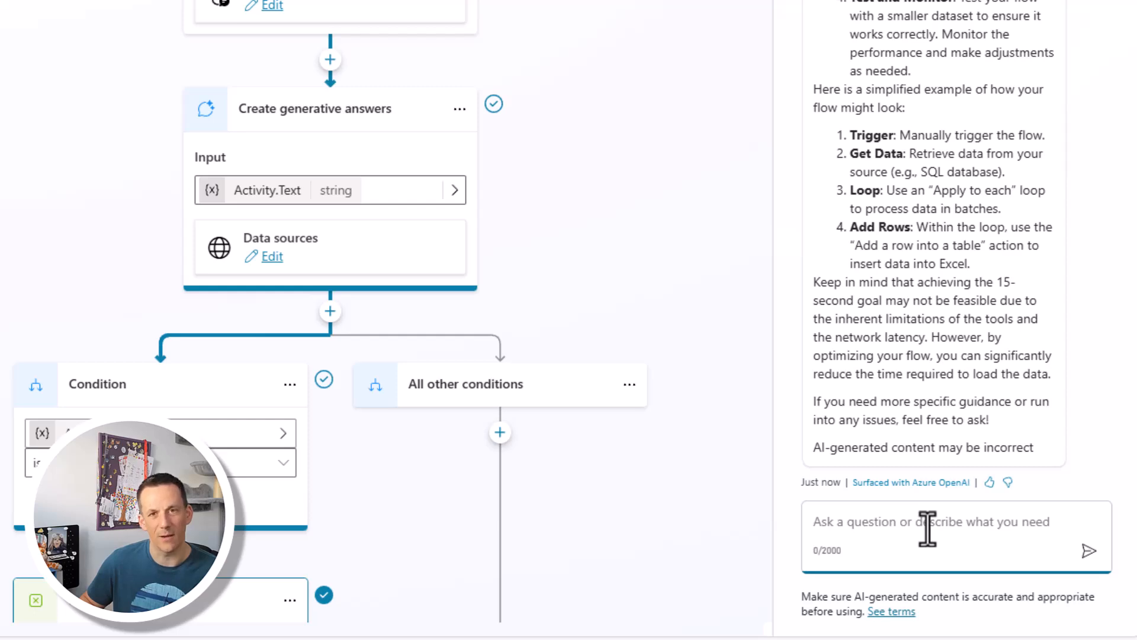
pyautogui.write('Surely this can be done? Can I speak with someone?')
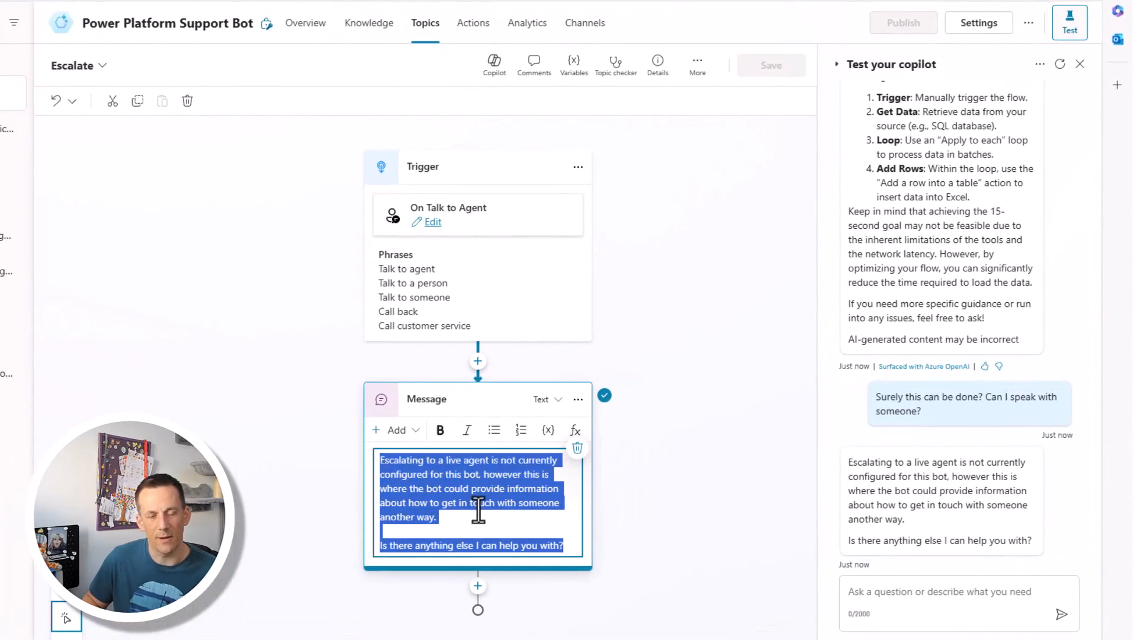
# - Add the message 'We will now transfer you to an agent.' and a Transfer conversation step, save, and test
pyautogui.write('We will now transfer you to an agent.')
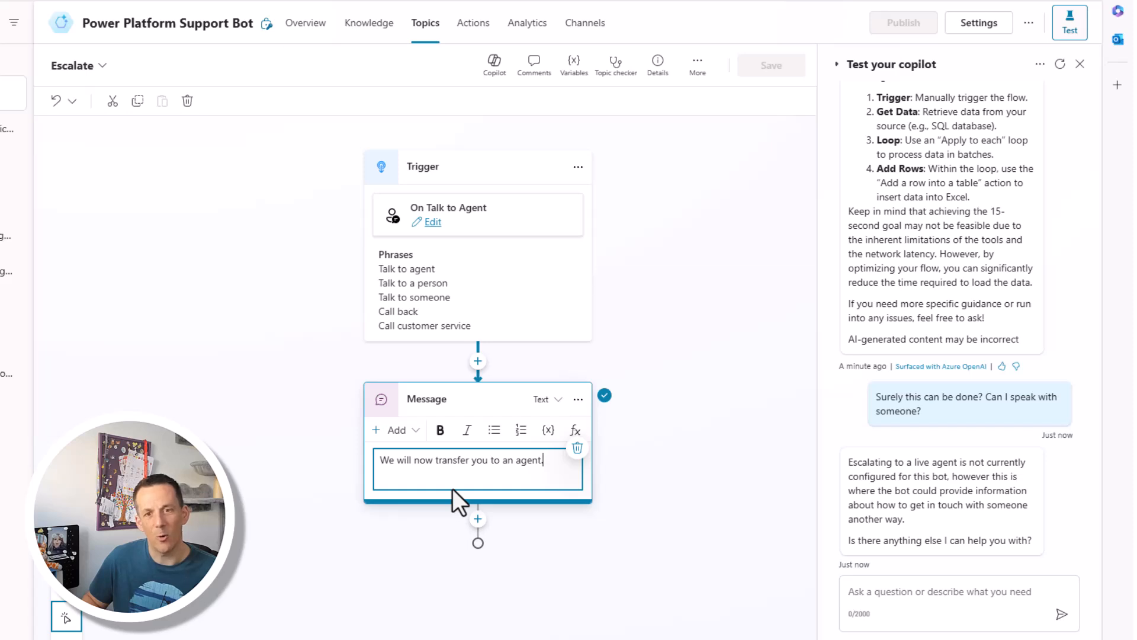
pyautogui.moveTo(462, 517)
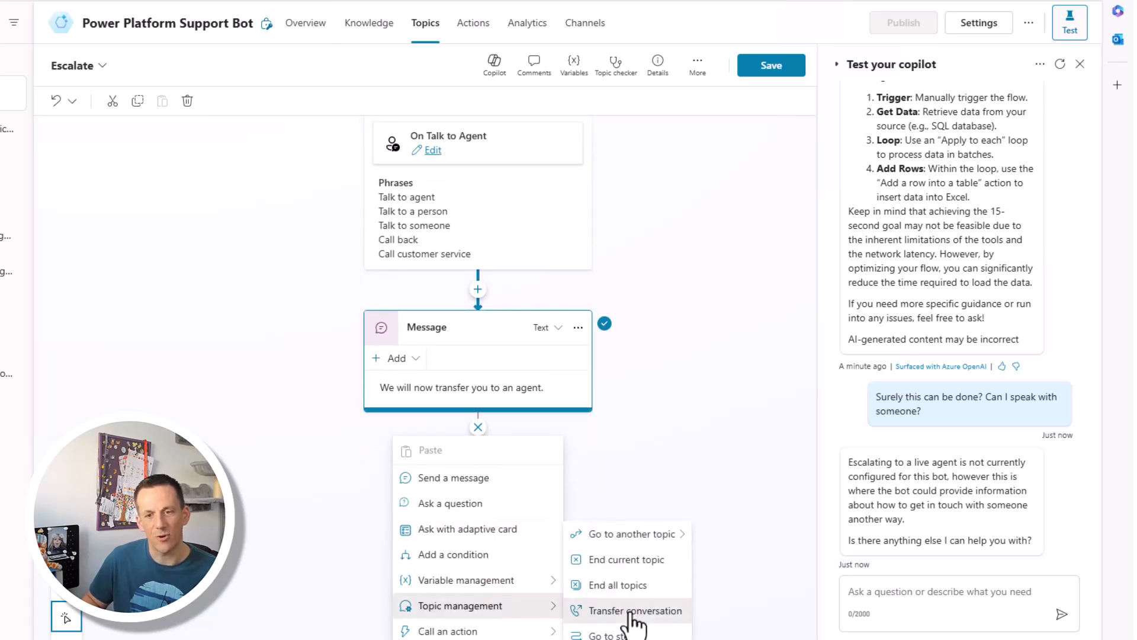
pyautogui.click(637, 610)
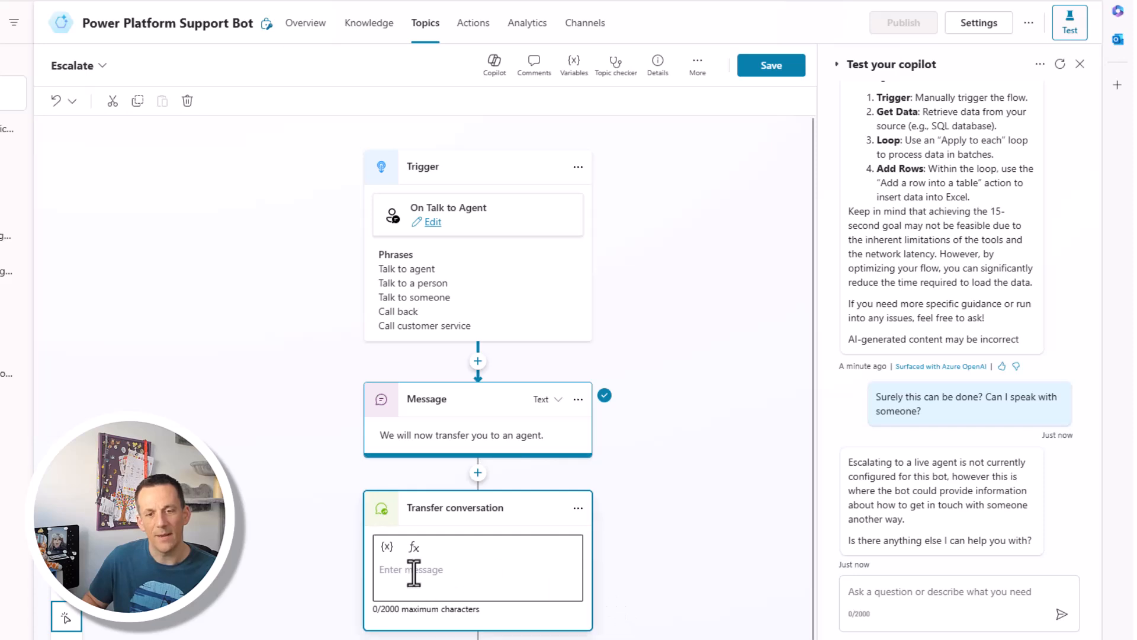
pyautogui.click(477, 580)
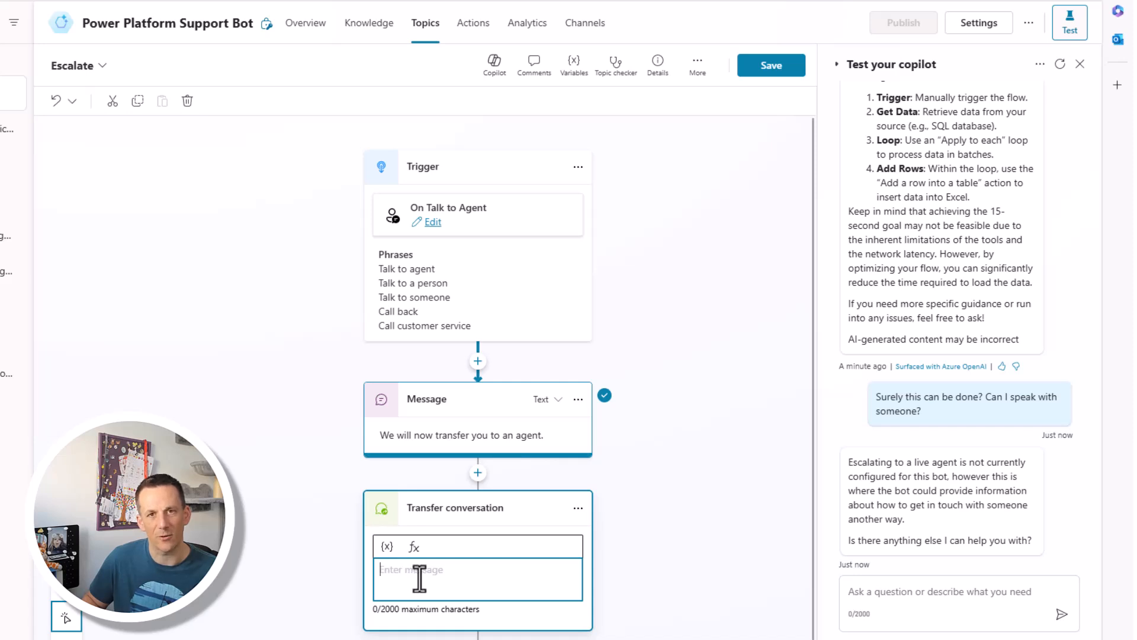
pyautogui.click(770, 65)
pyautogui.write('let me speak to someone')
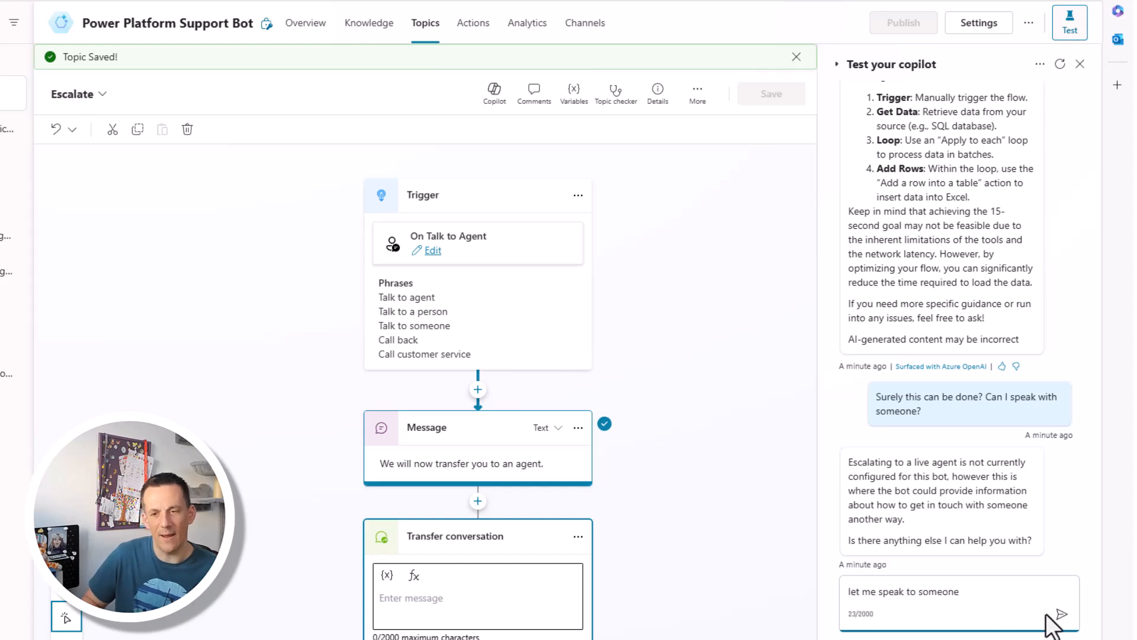
pyautogui.click(1059, 614)
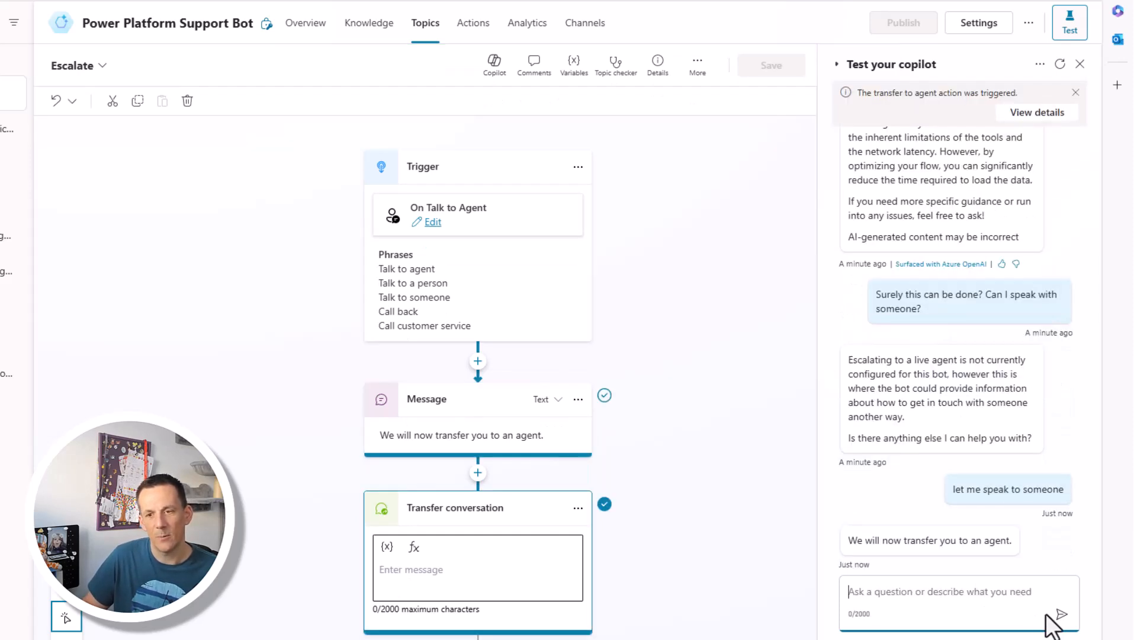
pyautogui.moveTo(1025, 613)
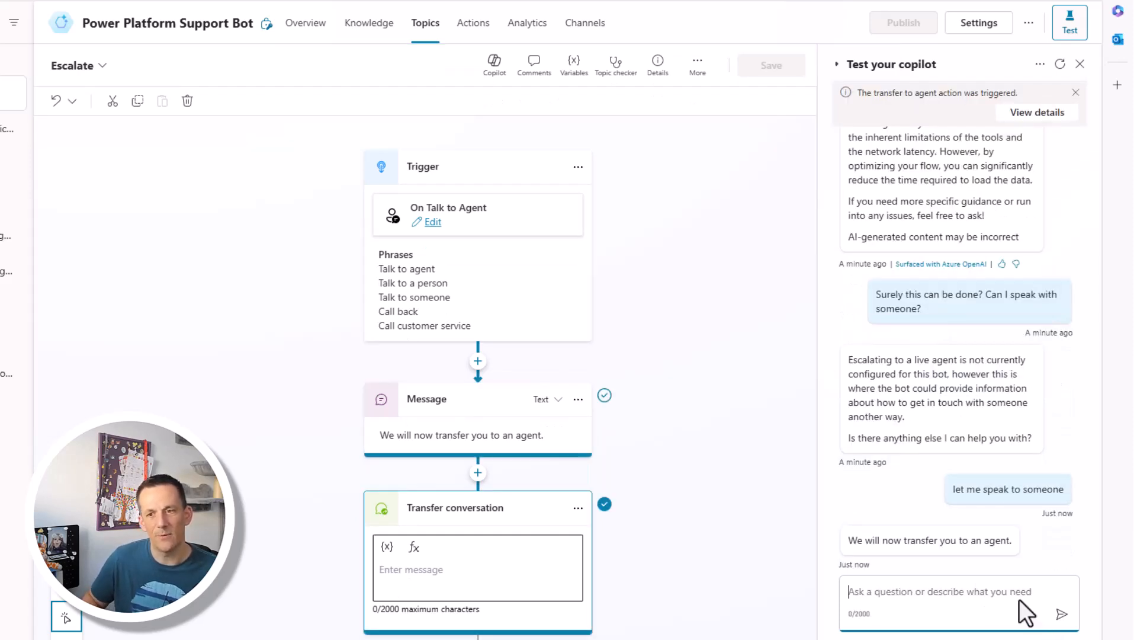
pyautogui.moveTo(977, 560)
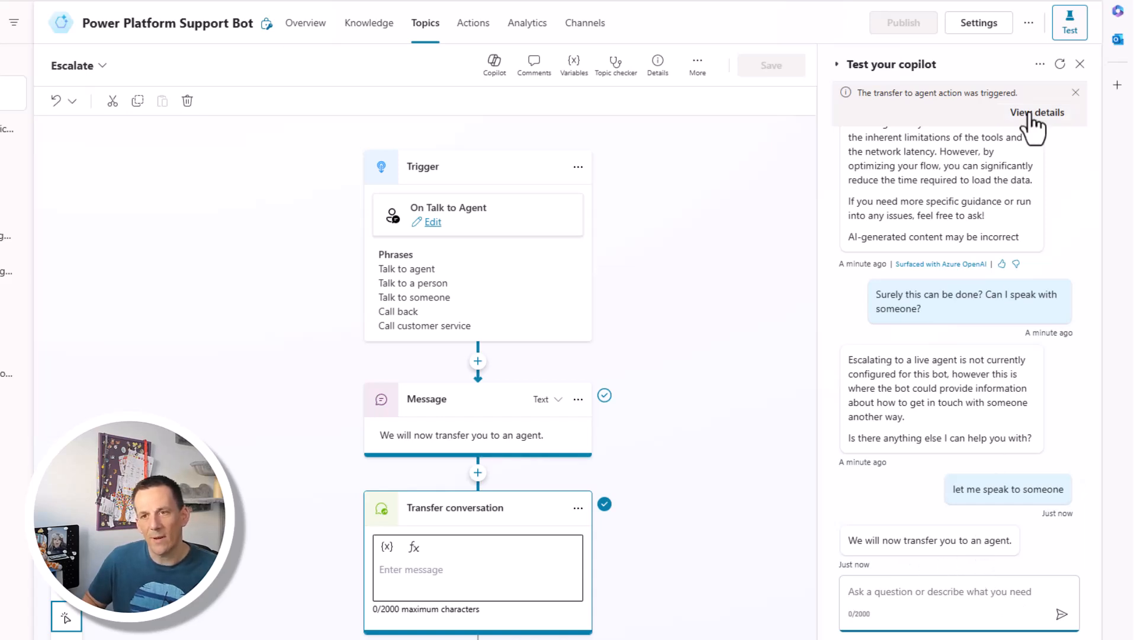
pyautogui.click(1037, 112)
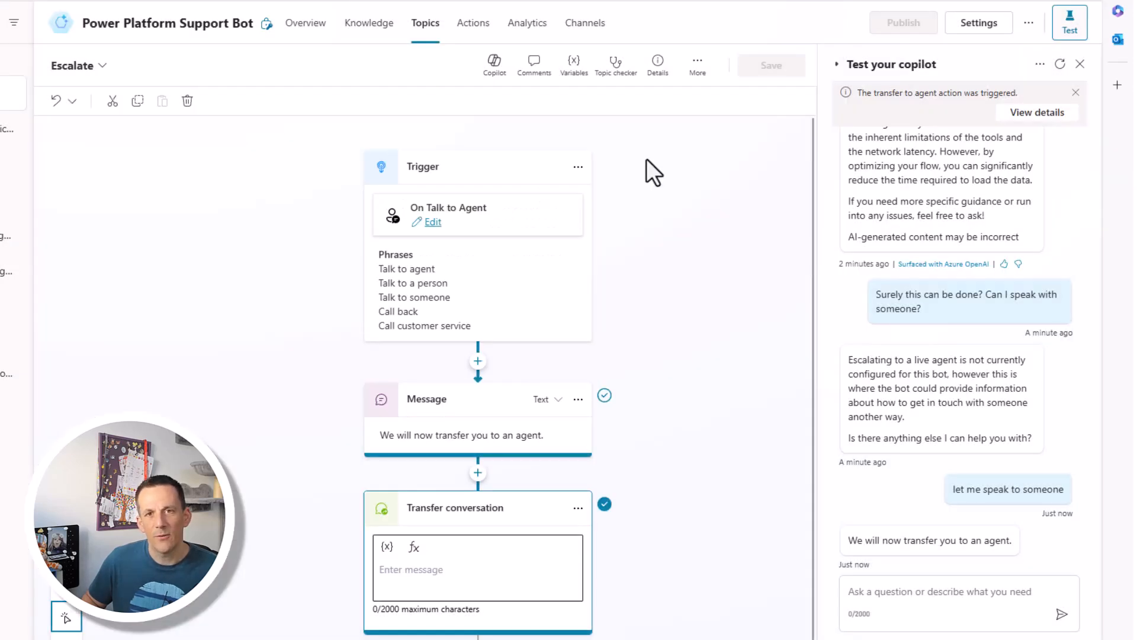
# - Set Security > Authentication to No authentication, confirm the save, and close Settings
pyautogui.click(979, 22)
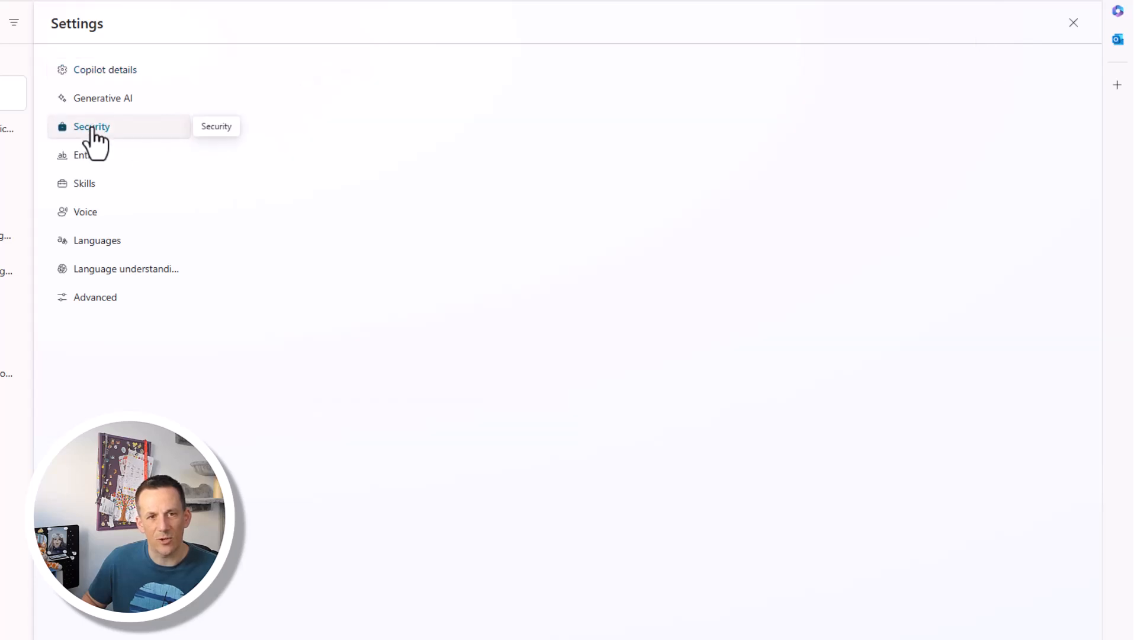
pyautogui.click(91, 127)
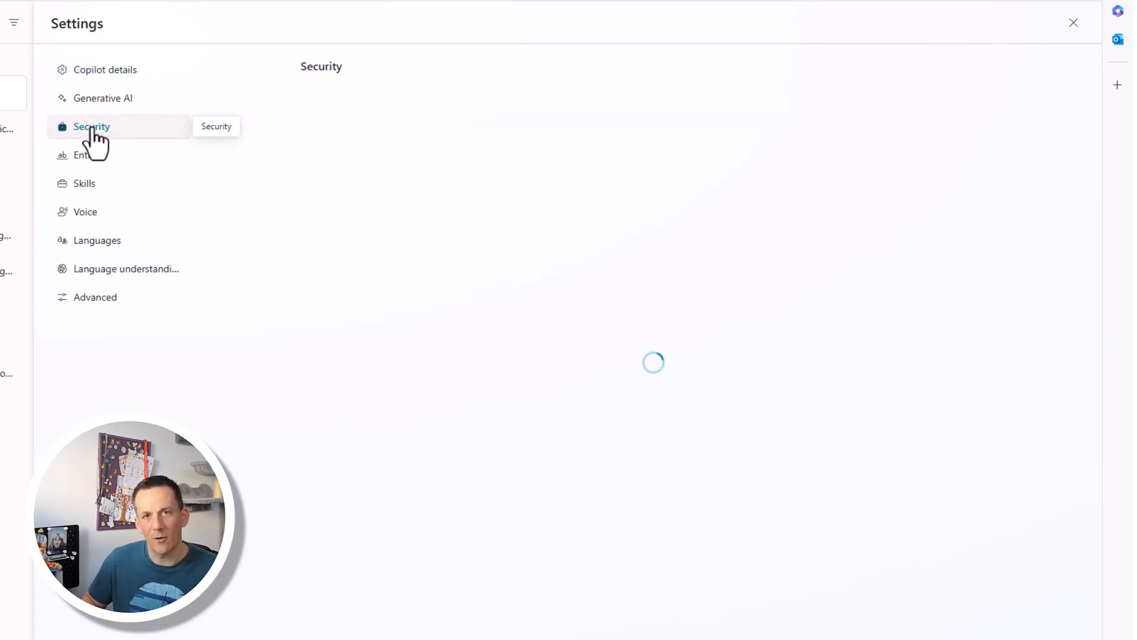
pyautogui.click(91, 126)
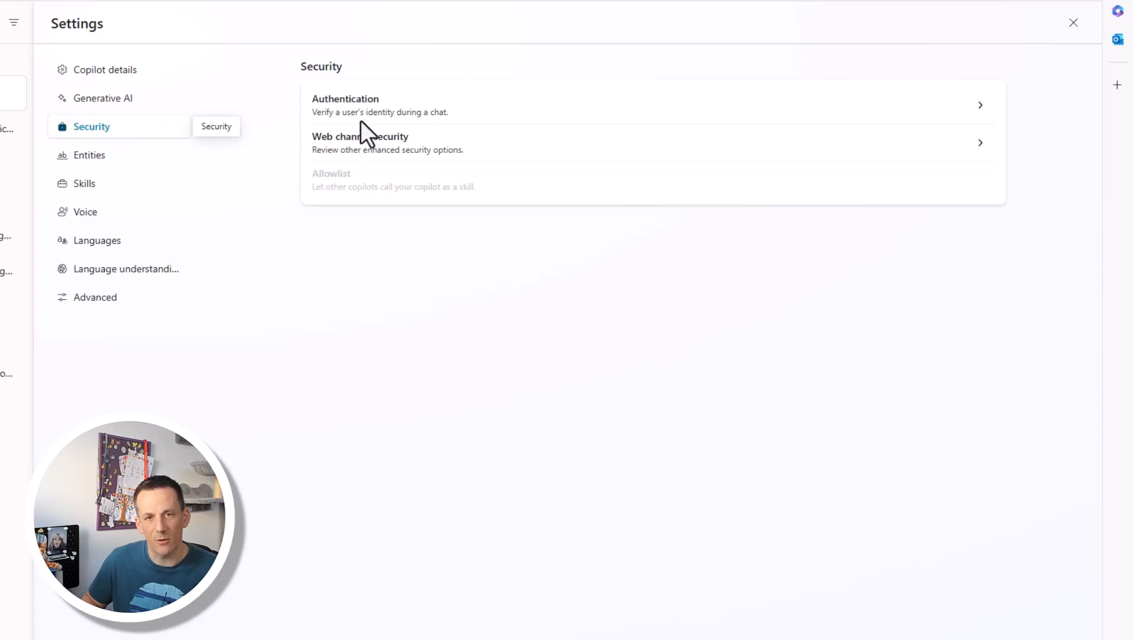
pyautogui.click(345, 104)
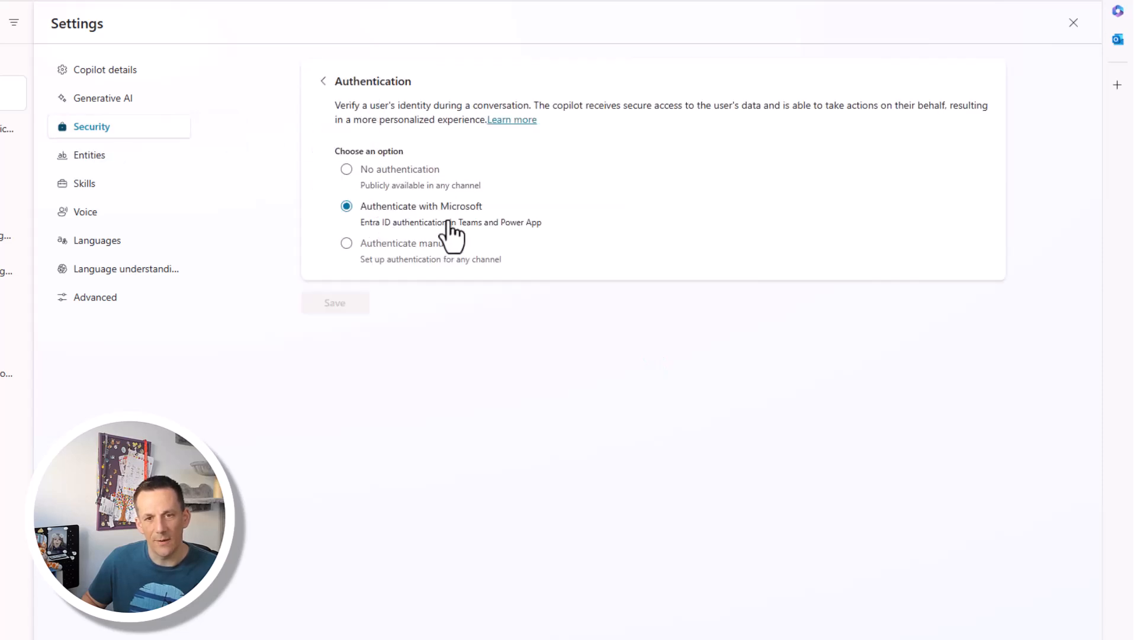
pyautogui.moveTo(375, 178)
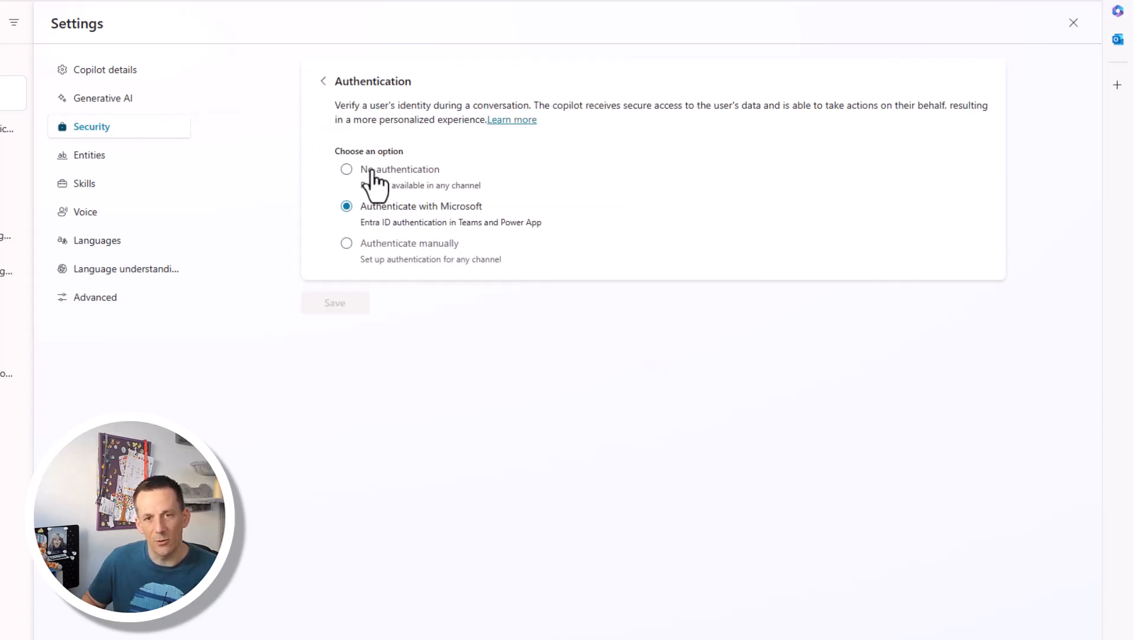
pyautogui.click(347, 169)
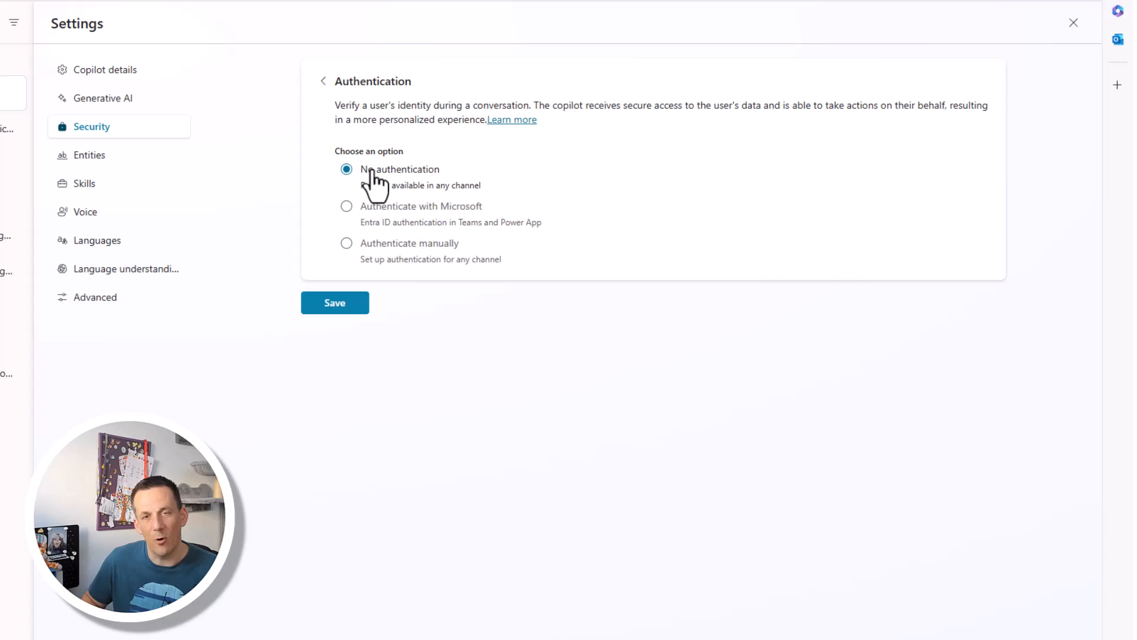
pyautogui.moveTo(414, 211)
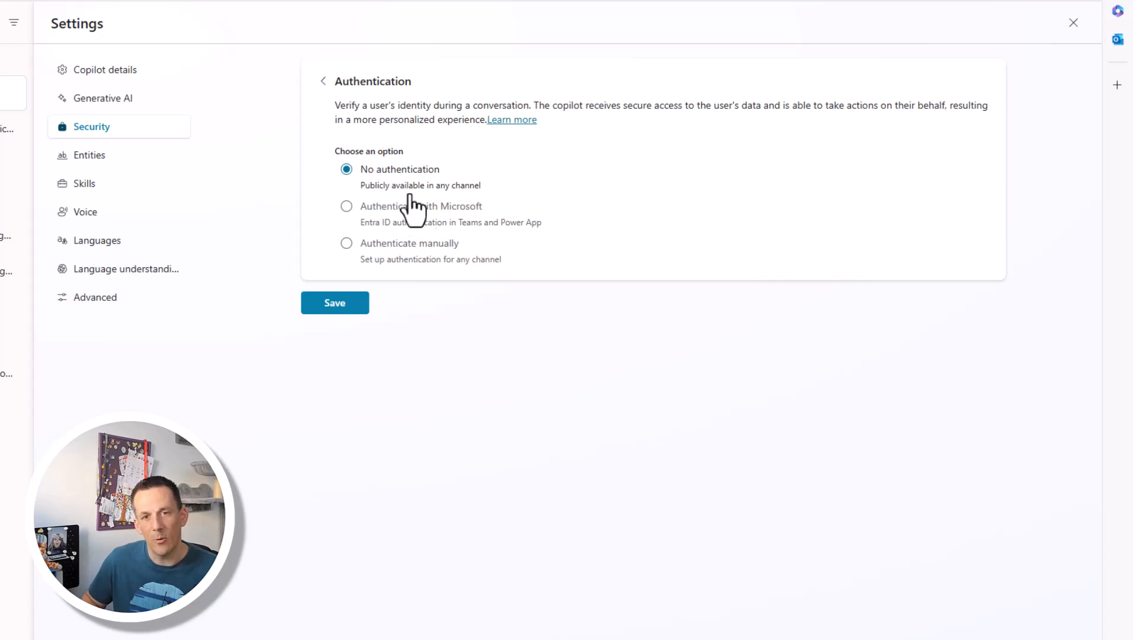
pyautogui.moveTo(410, 264)
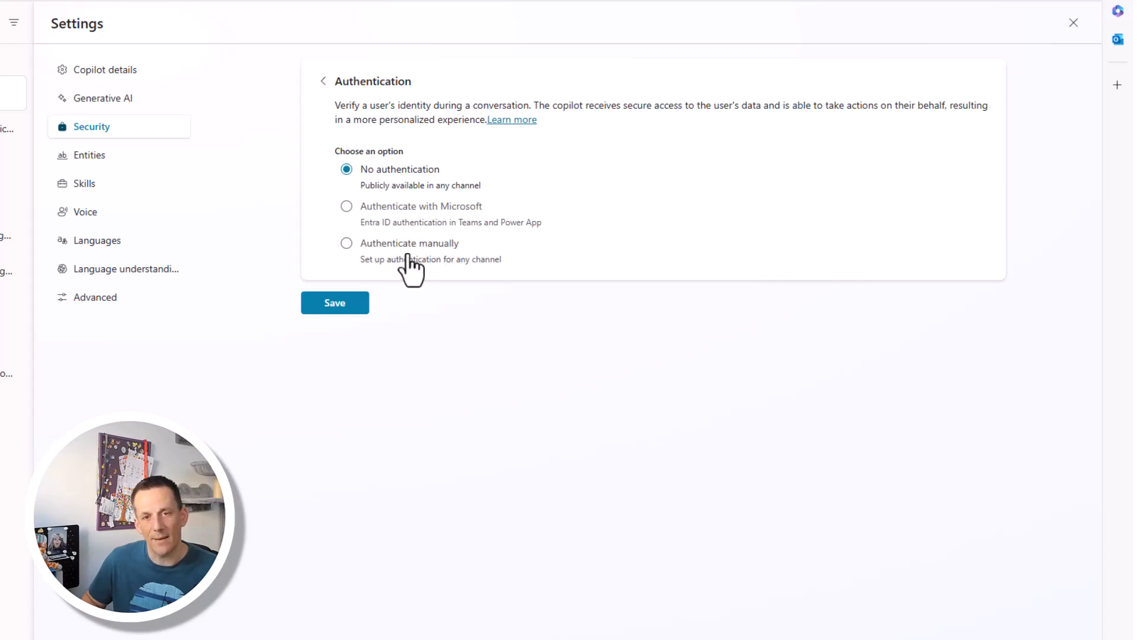
pyautogui.click(334, 303)
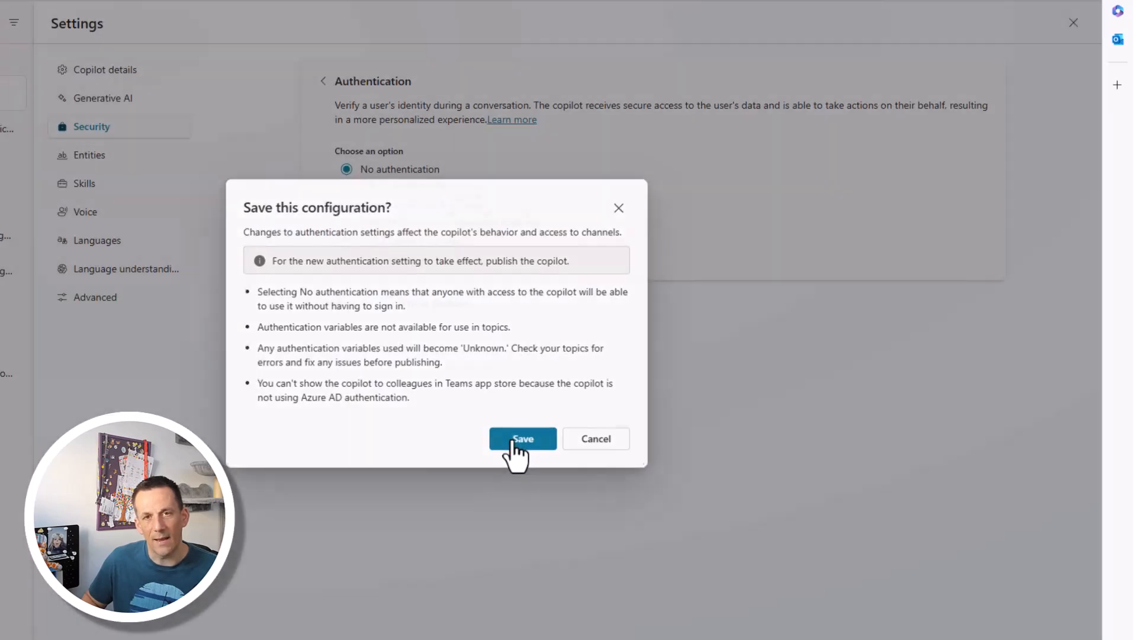
pyautogui.click(522, 439)
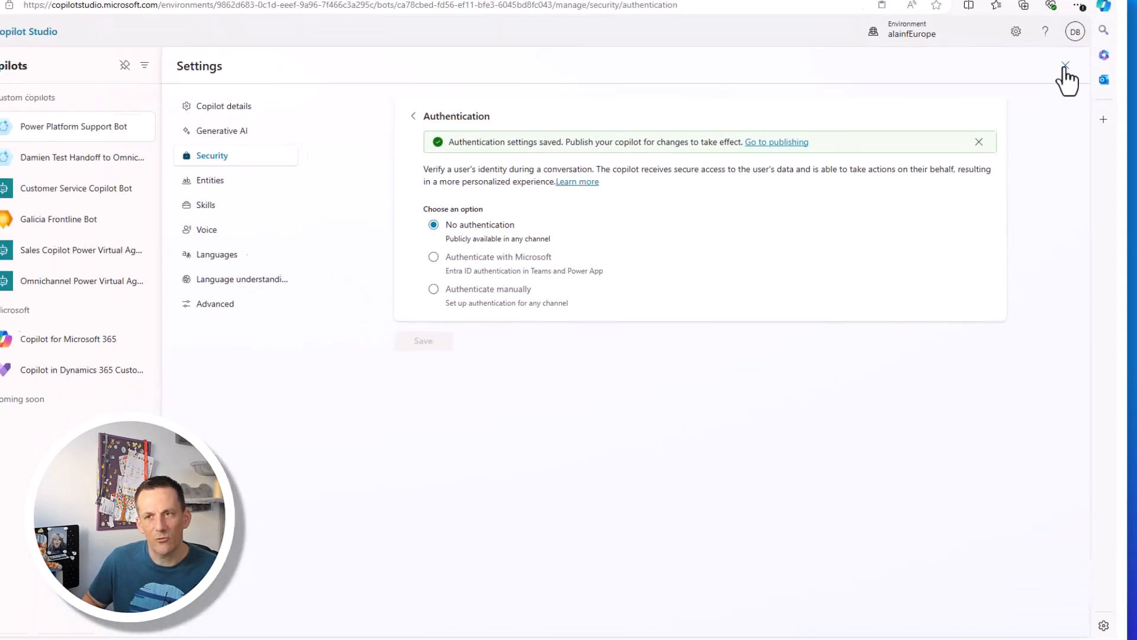
pyautogui.click(1065, 64)
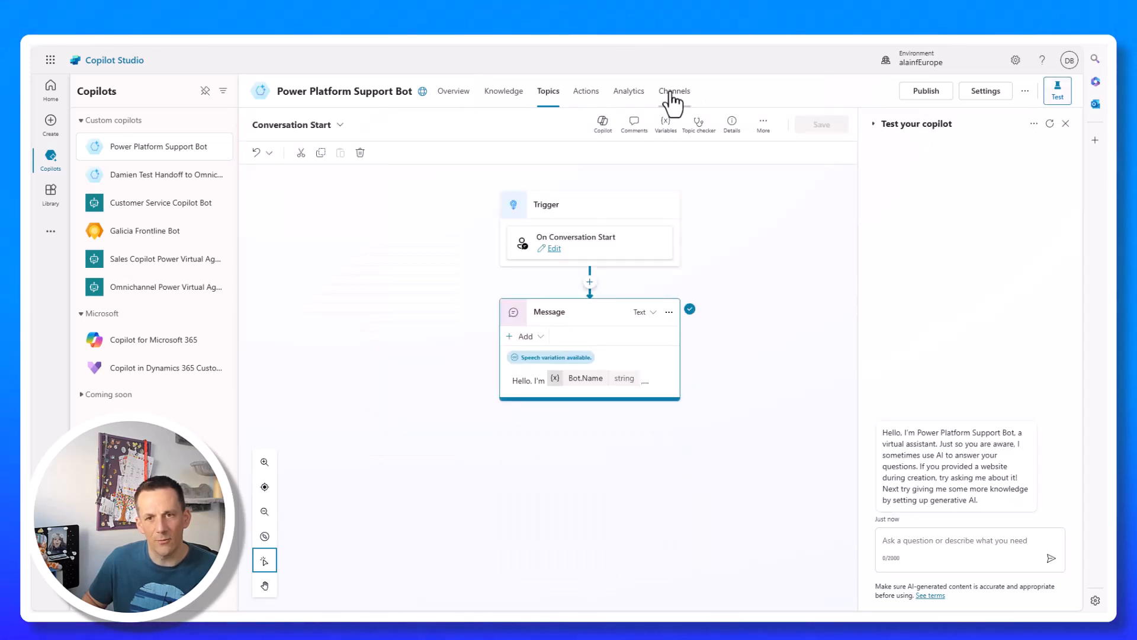
# - Connect the copilot to the Dynamics 365 Customer Service channel
pyautogui.click(674, 90)
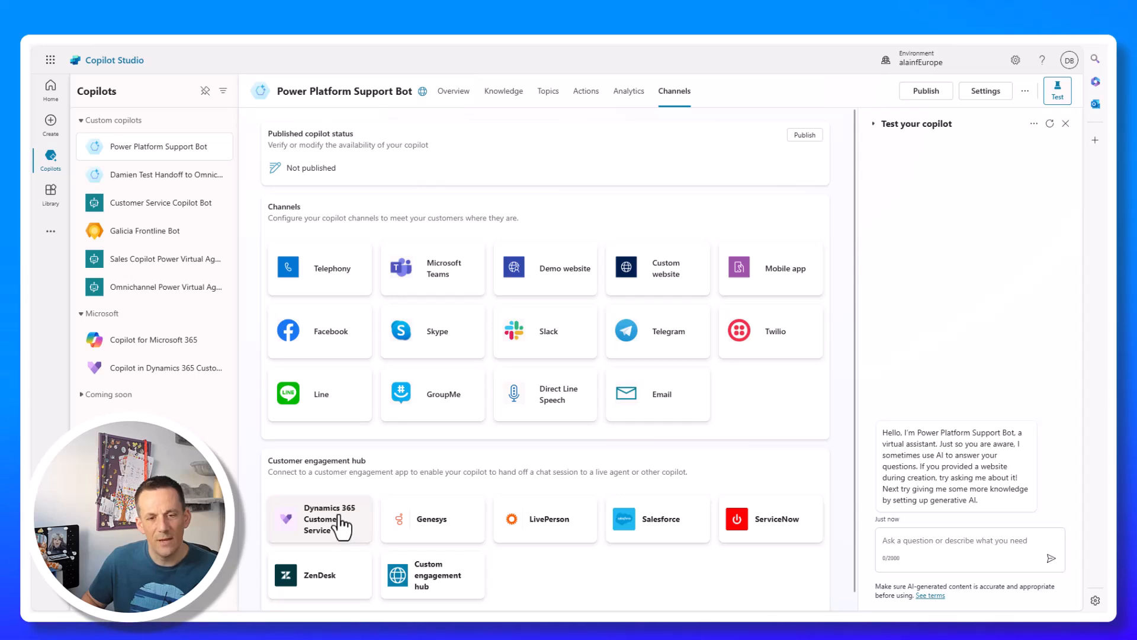
pyautogui.click(319, 518)
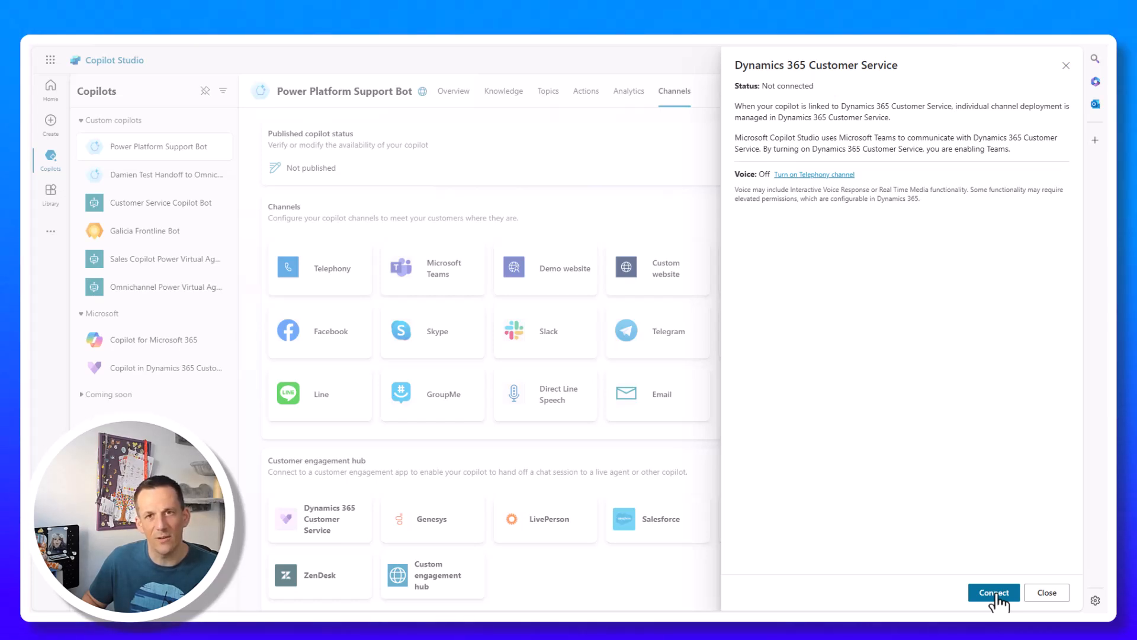
pyautogui.click(993, 592)
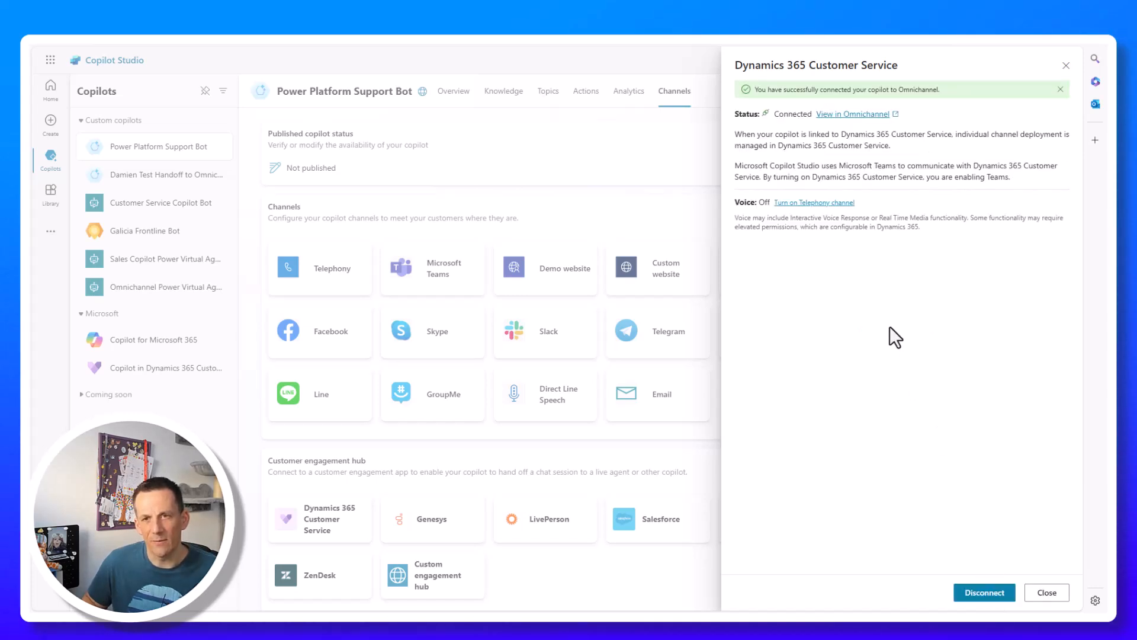
pyautogui.moveTo(968, 442)
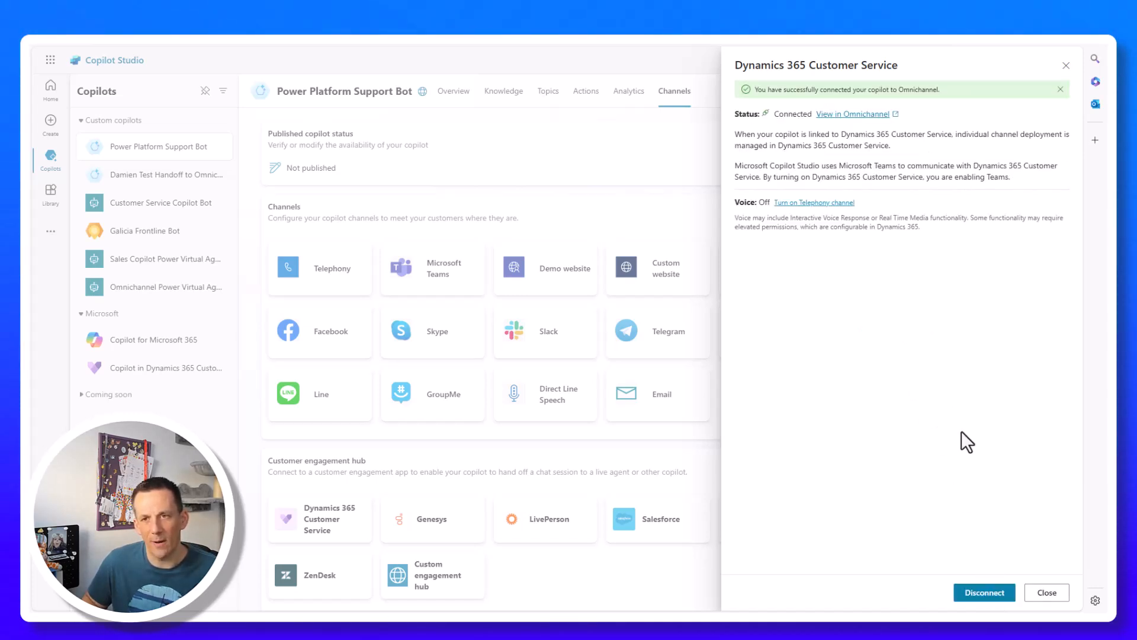
pyautogui.click(1046, 592)
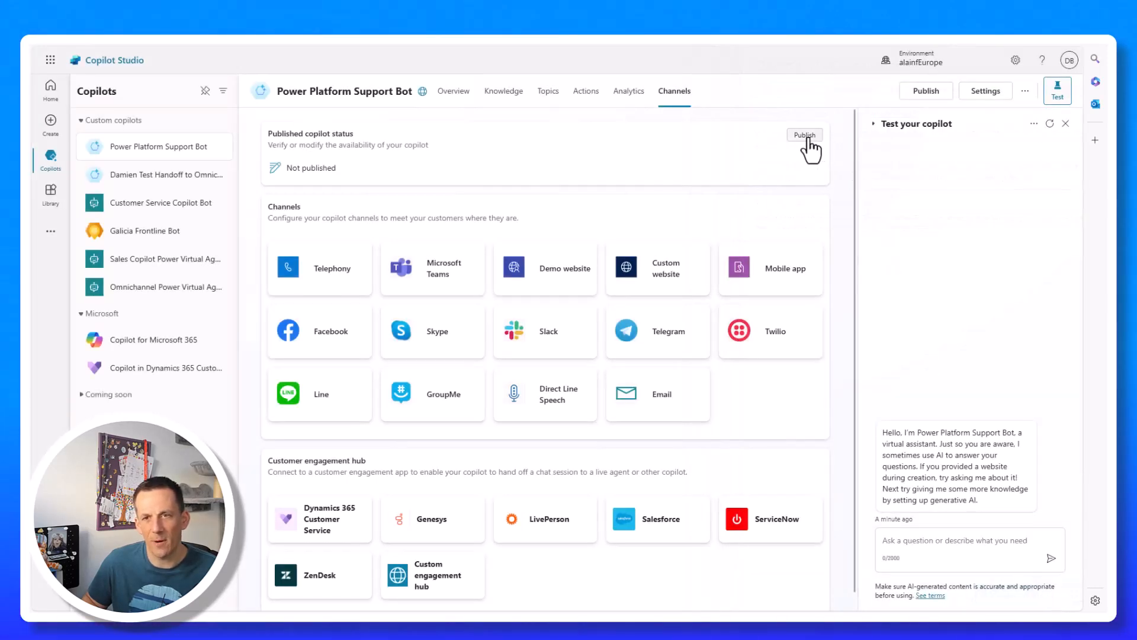
# - Publish the copilot and dismiss the publishing message
pyautogui.click(805, 135)
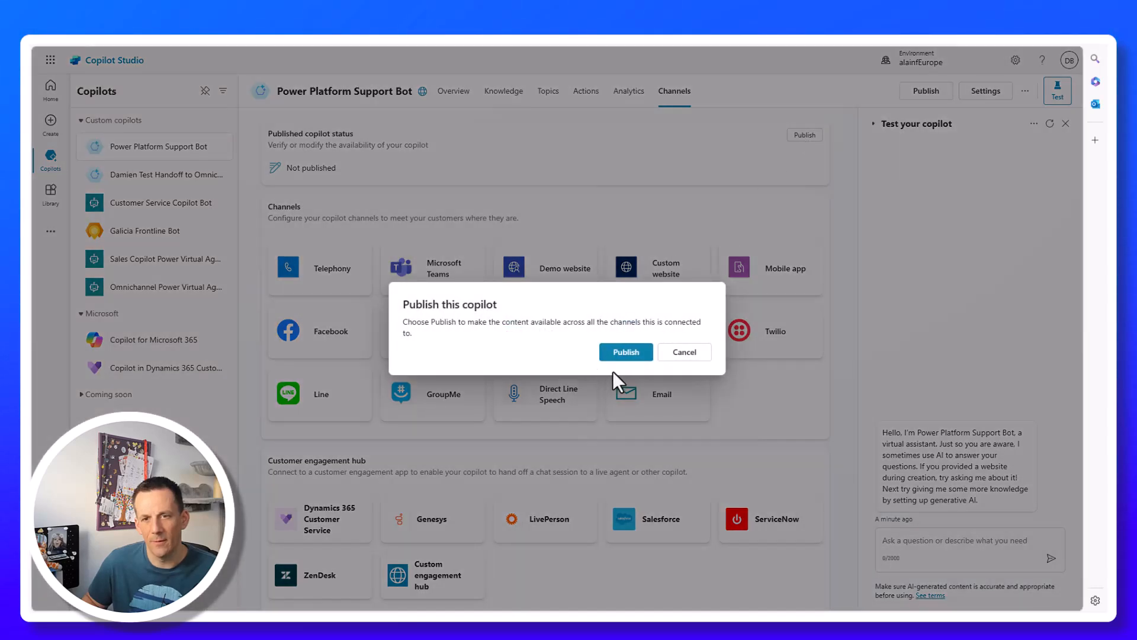
pyautogui.click(625, 351)
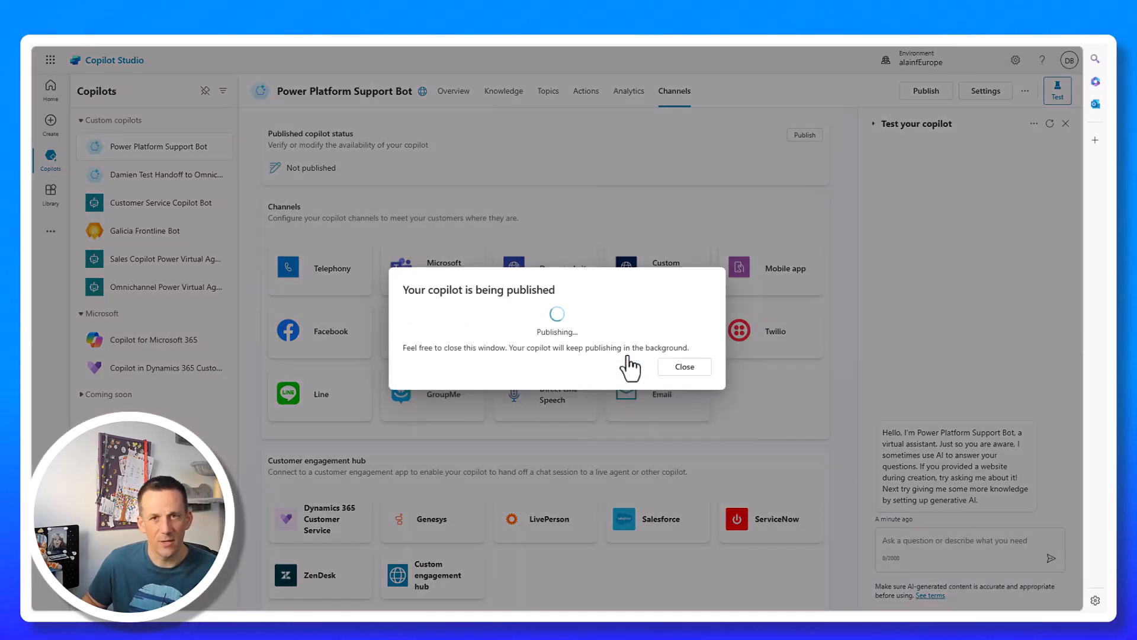
pyautogui.click(683, 366)
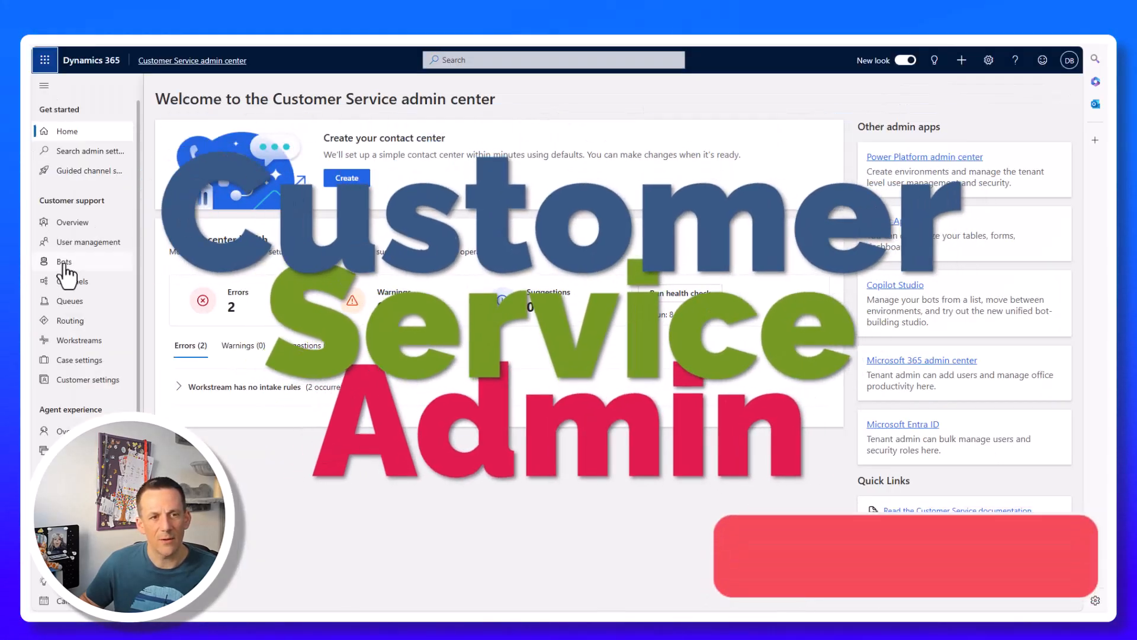
# - Check that Power Platform Support Bot shows as connected in Bots, then go to Workstreams
pyautogui.click(64, 261)
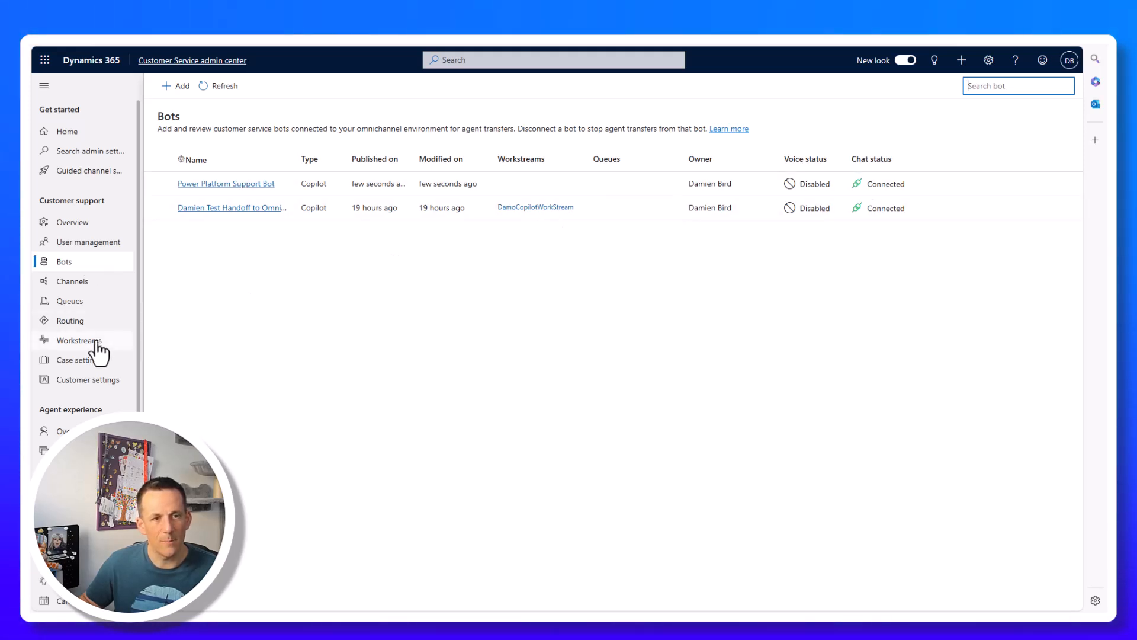
pyautogui.click(78, 339)
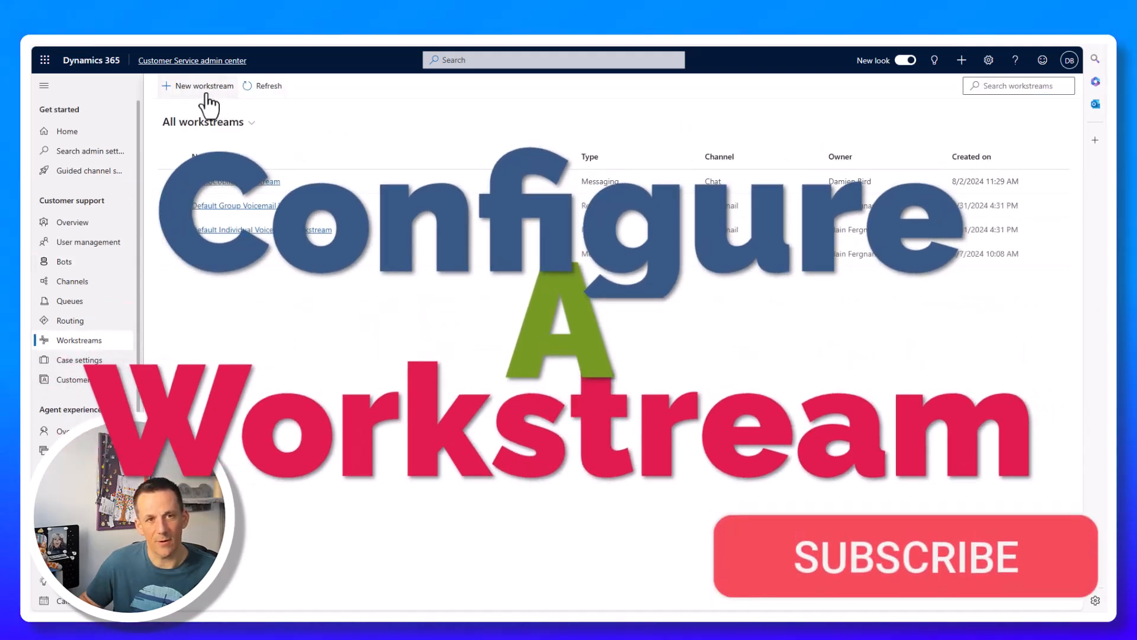
# - Create the 'Power Platform Support' Messaging workstream for Chat with Push distribution and the default messaging queue
pyautogui.click(203, 85)
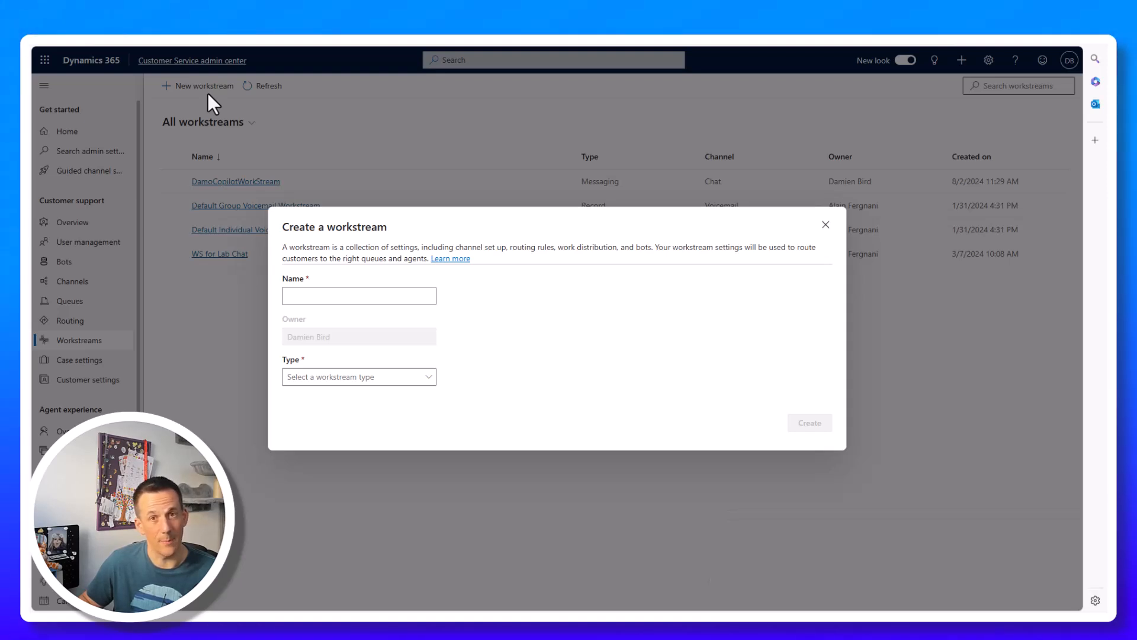
pyautogui.write('Power Platform Support')
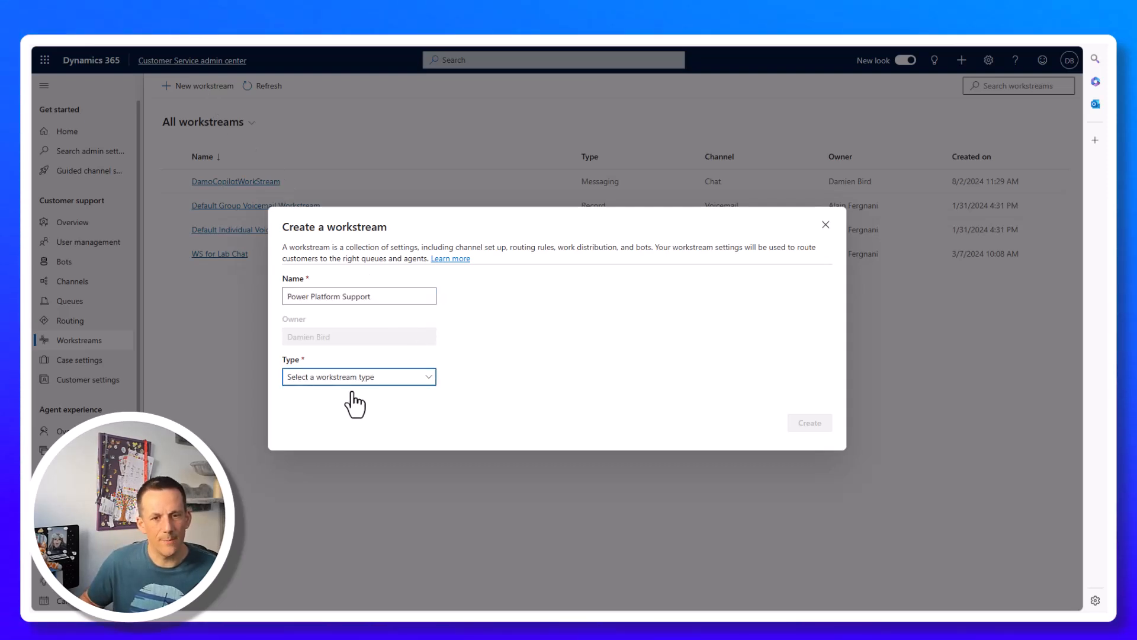
pyautogui.click(358, 377)
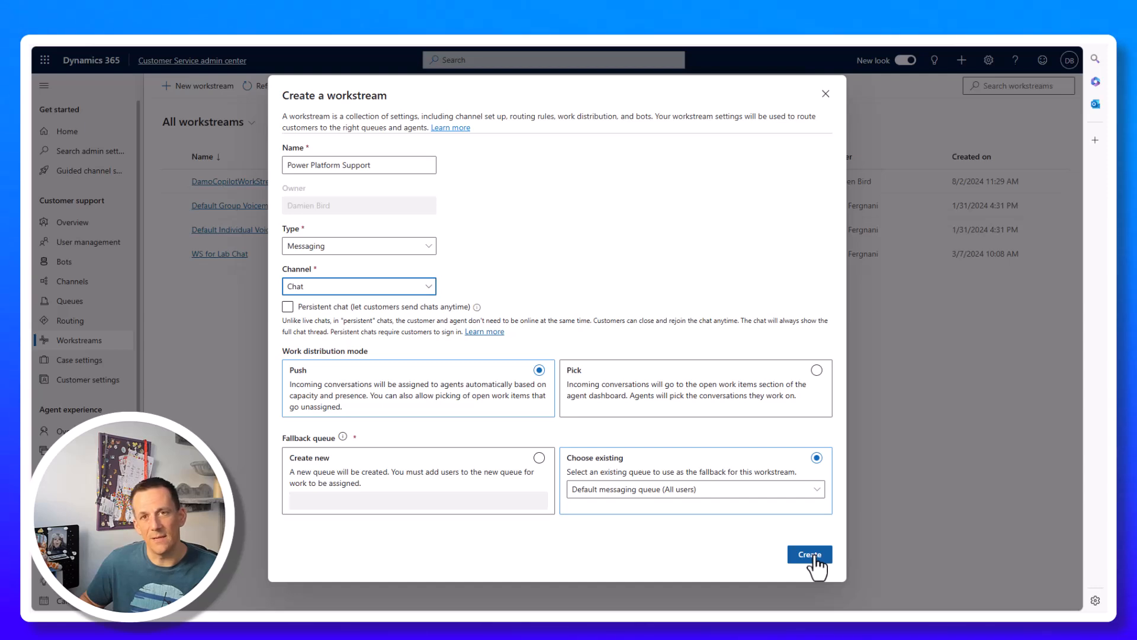
pyautogui.click(810, 554)
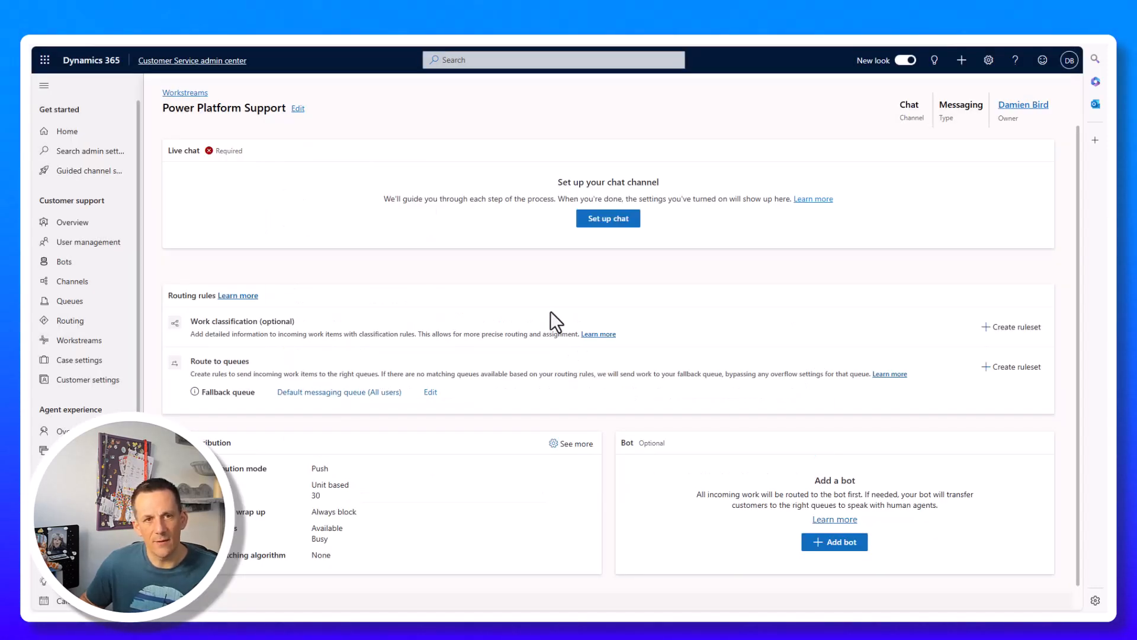
pyautogui.moveTo(607, 219)
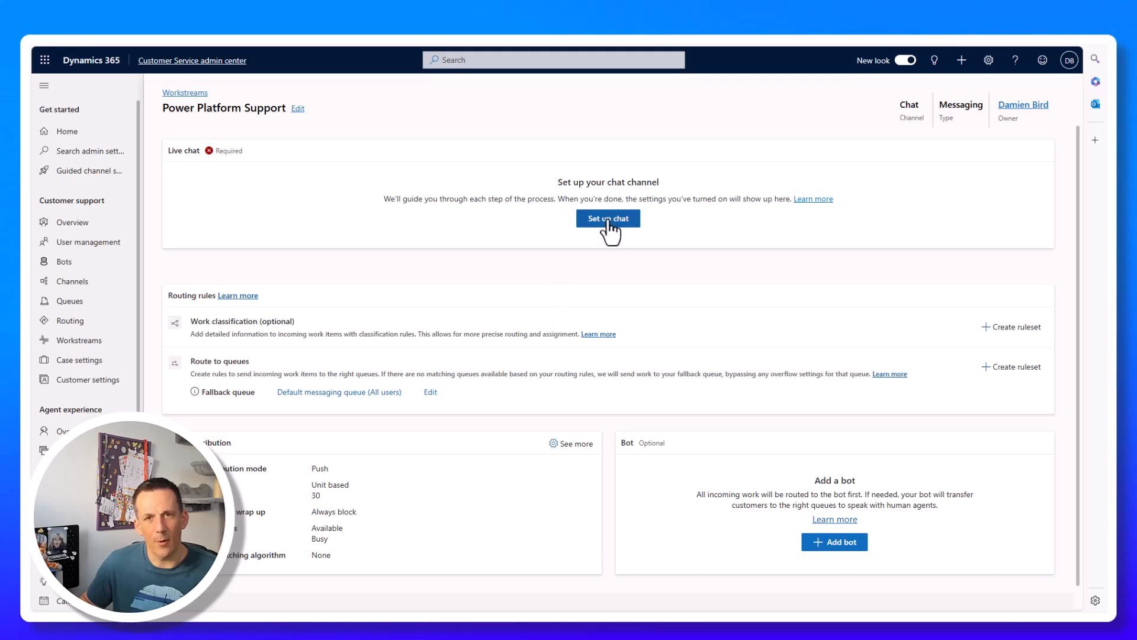
# - Start live chat setup and set the widget title 'Ask Questions' and subtitle 'With Damo'
pyautogui.click(608, 218)
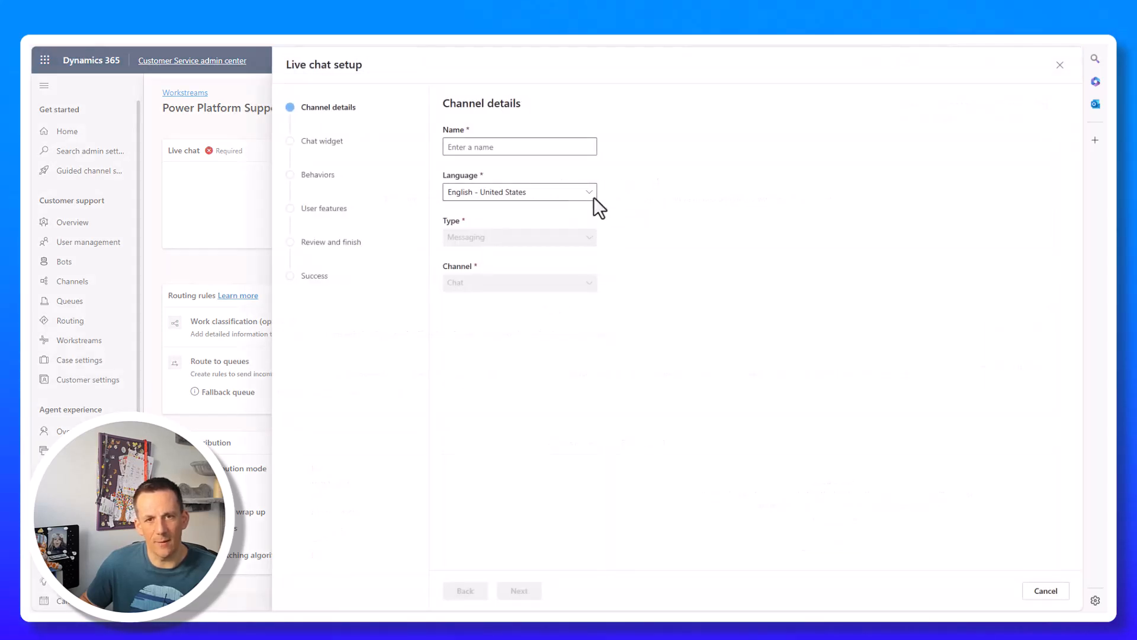
pyautogui.click(518, 146)
pyautogui.write('Power Platform Support')
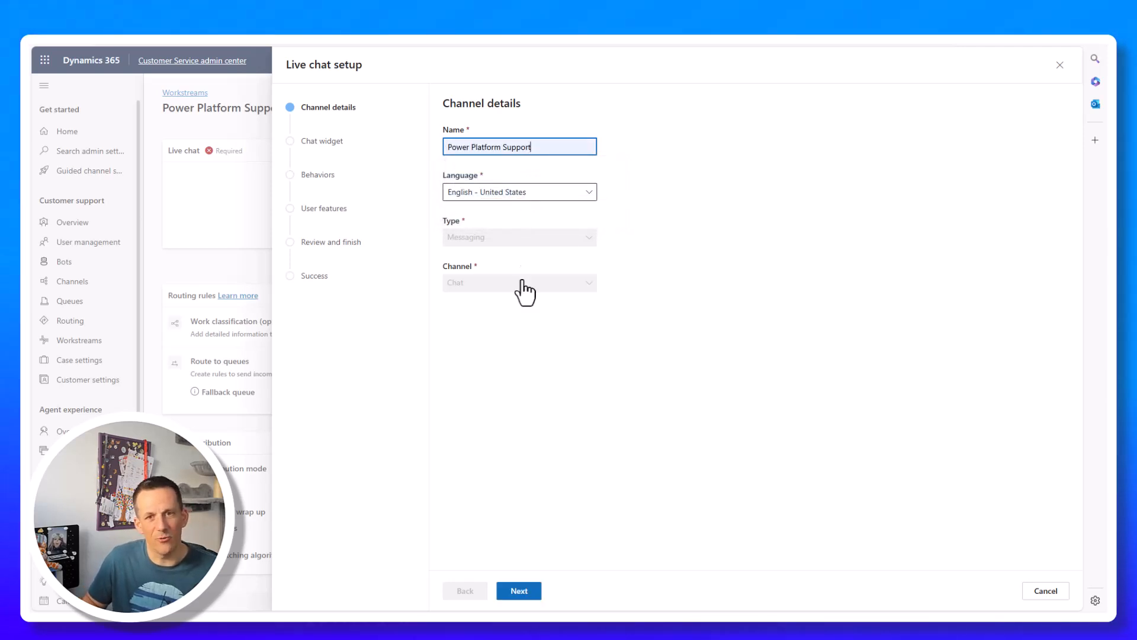
pyautogui.click(518, 590)
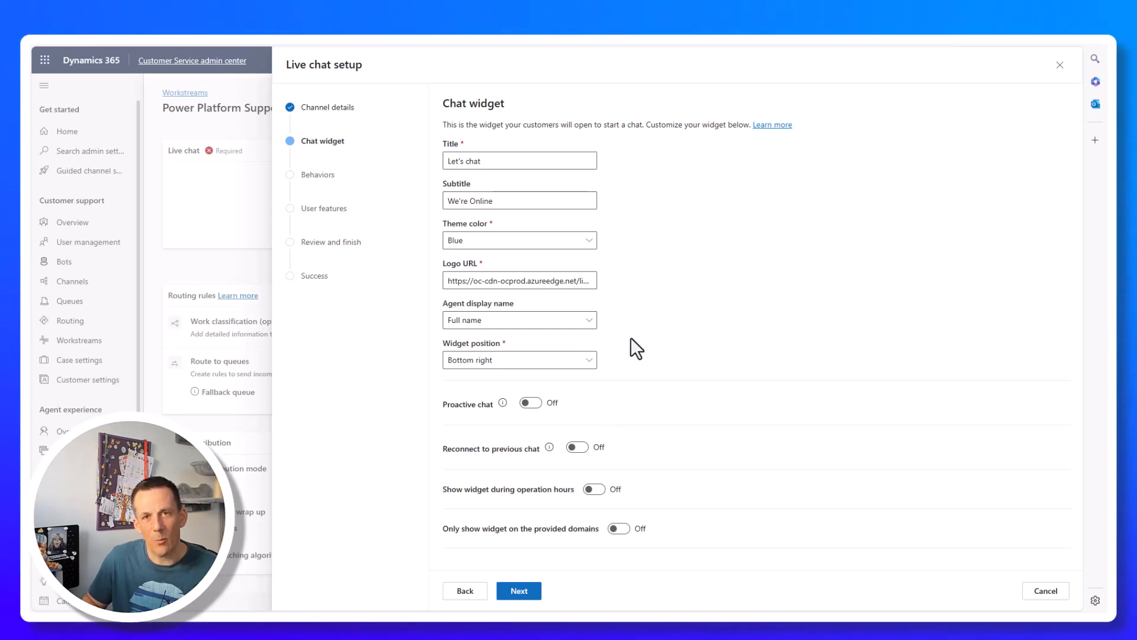
pyautogui.moveTo(640, 342)
pyautogui.write('Ask Questions')
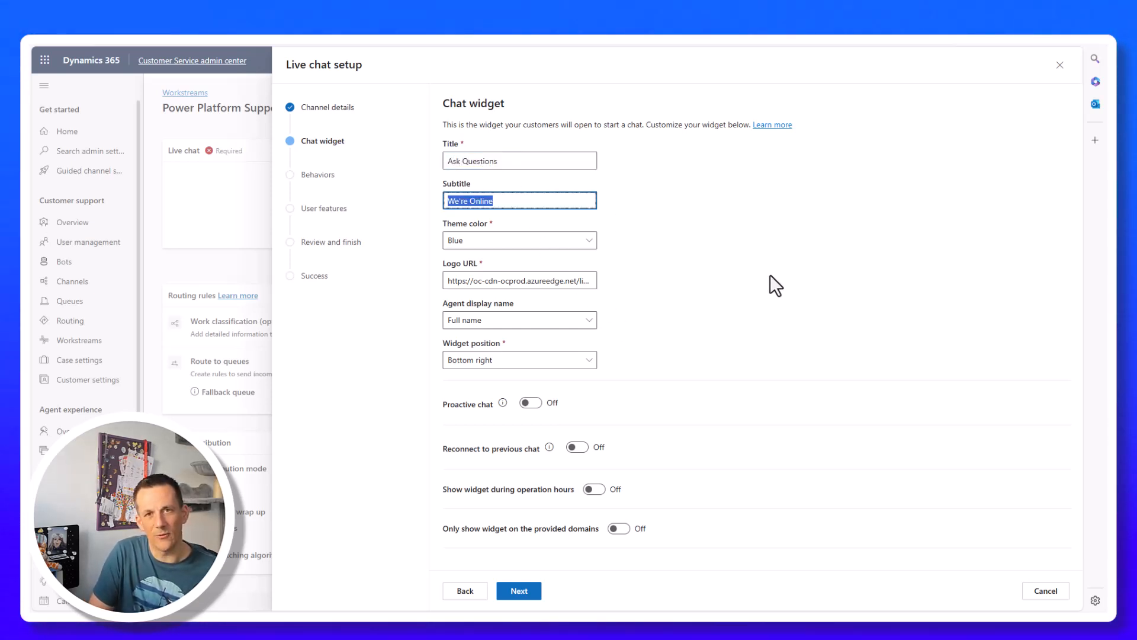
pyautogui.write('With Damo')
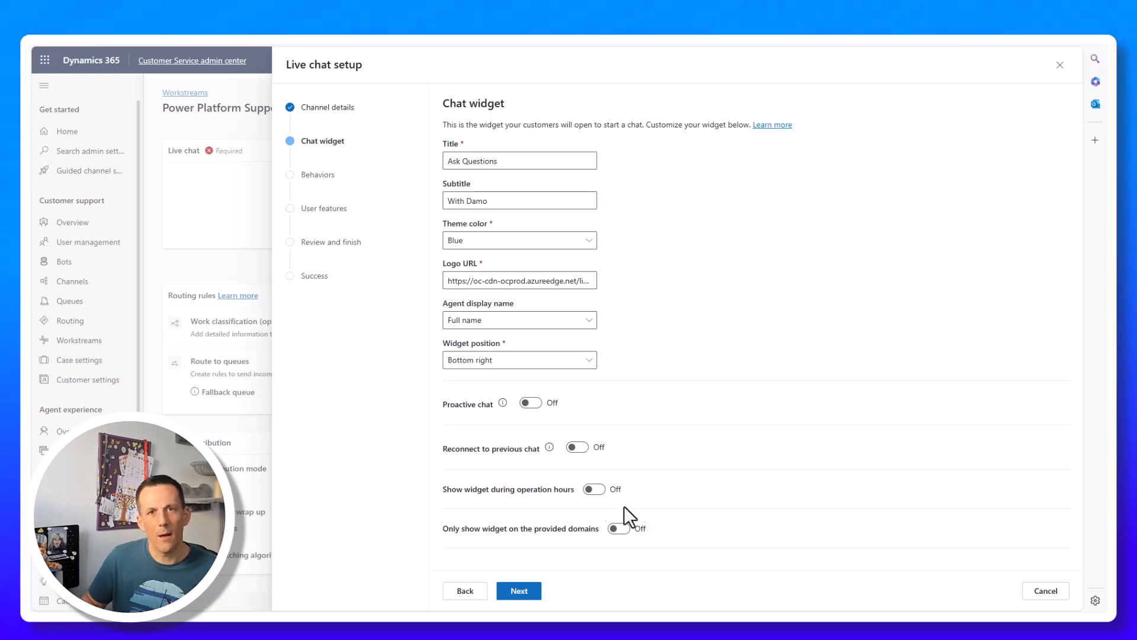
pyautogui.click(519, 590)
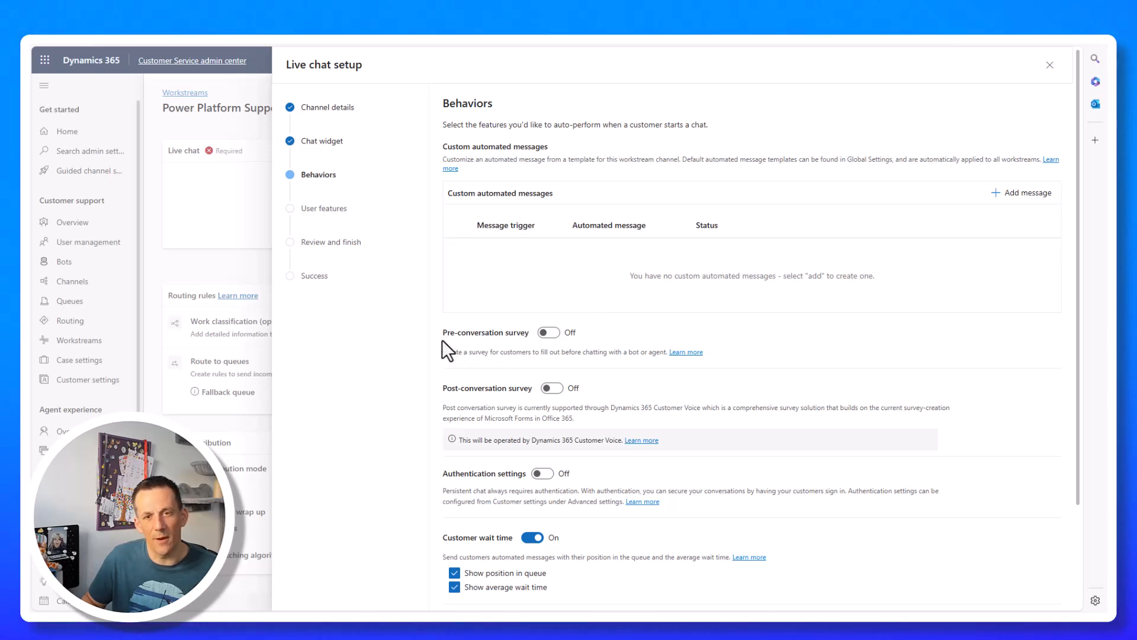
pyautogui.moveTo(515, 349)
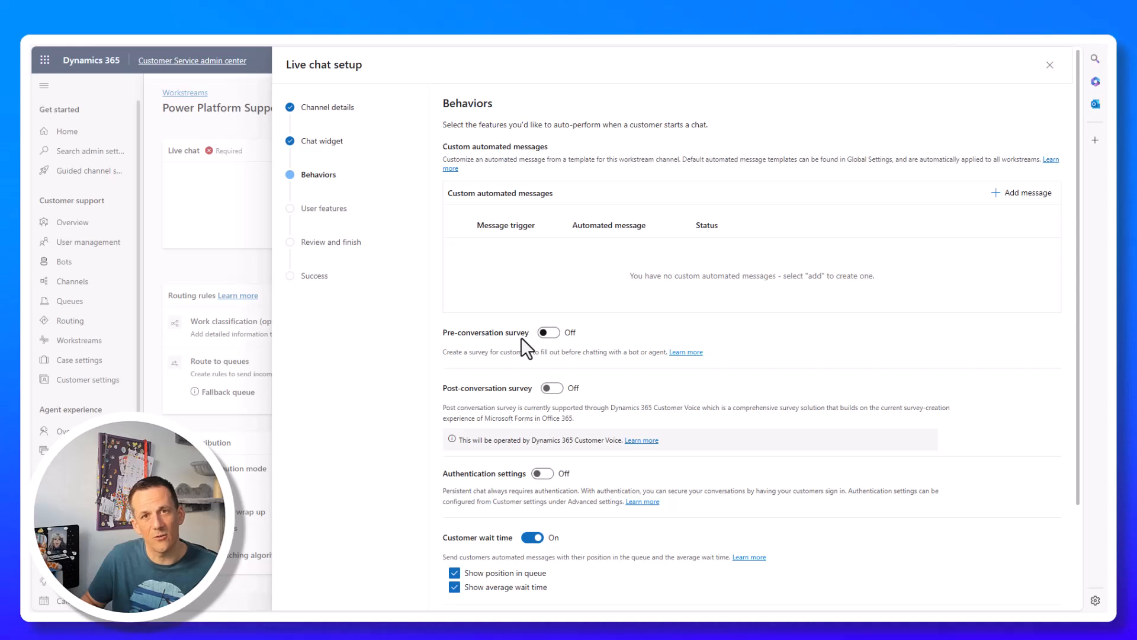
# - Turn off file attachments in user features and continue to the settings review
pyautogui.scroll(-3)
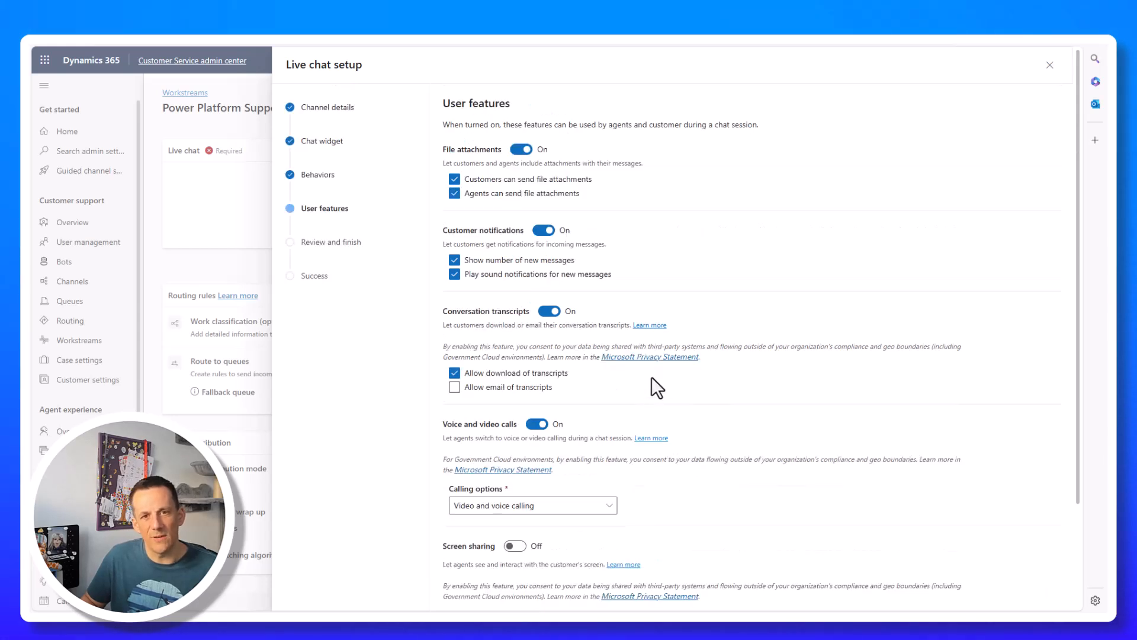
pyautogui.click(520, 149)
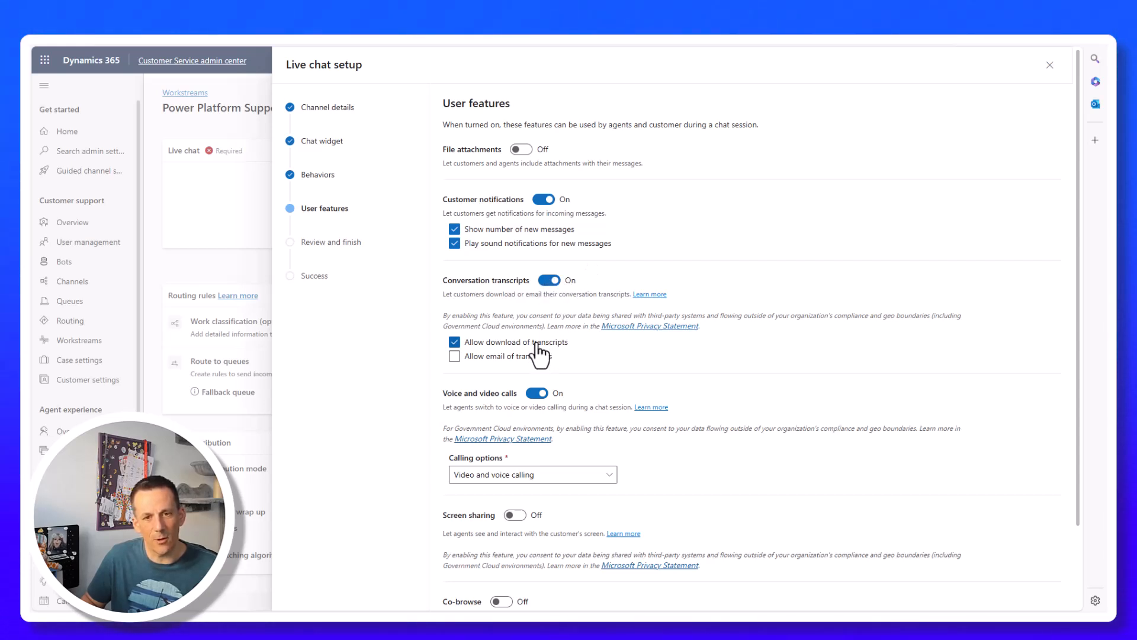
pyautogui.click(536, 393)
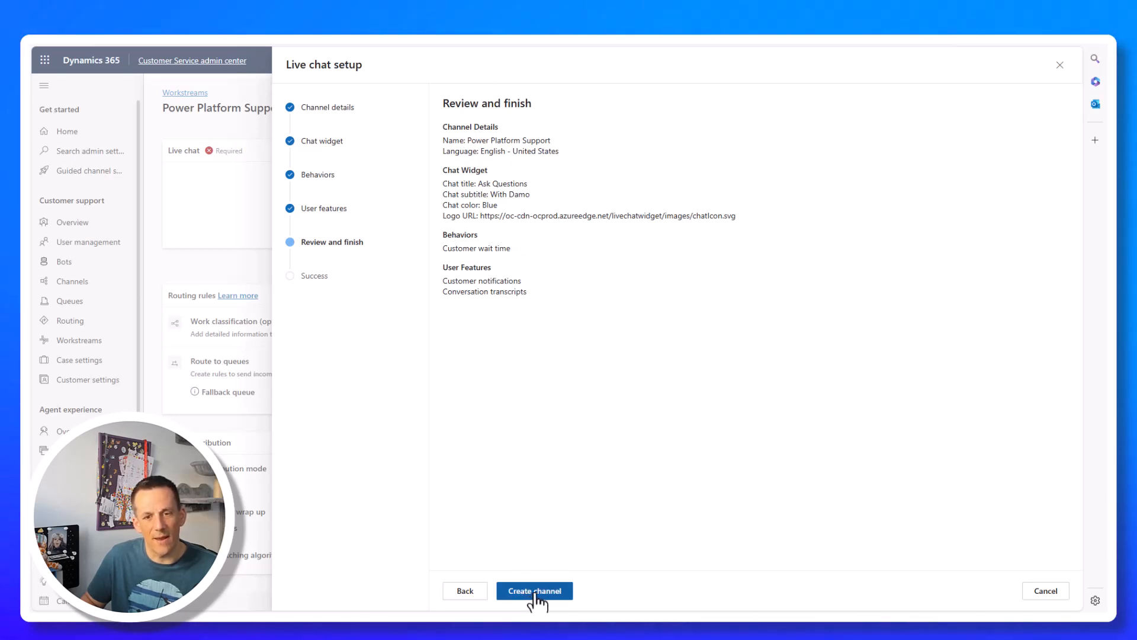
# - Create the Power Platform Support chat channel and copy its Live Chat Widget 2.0 script
pyautogui.click(533, 591)
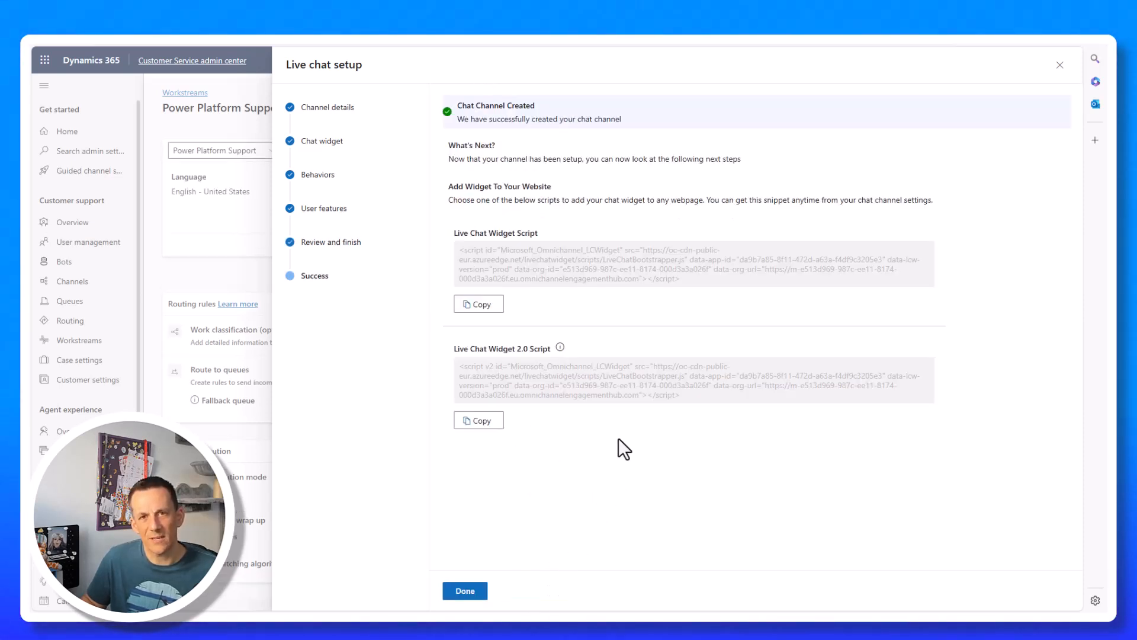
pyautogui.moveTo(526, 254)
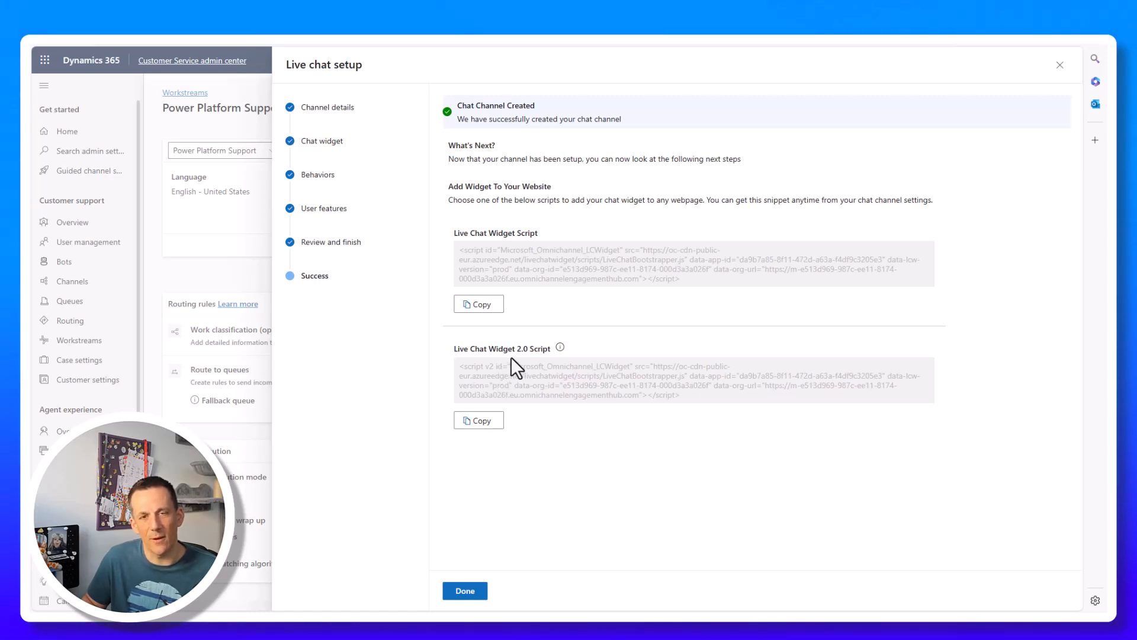
pyautogui.moveTo(572, 366)
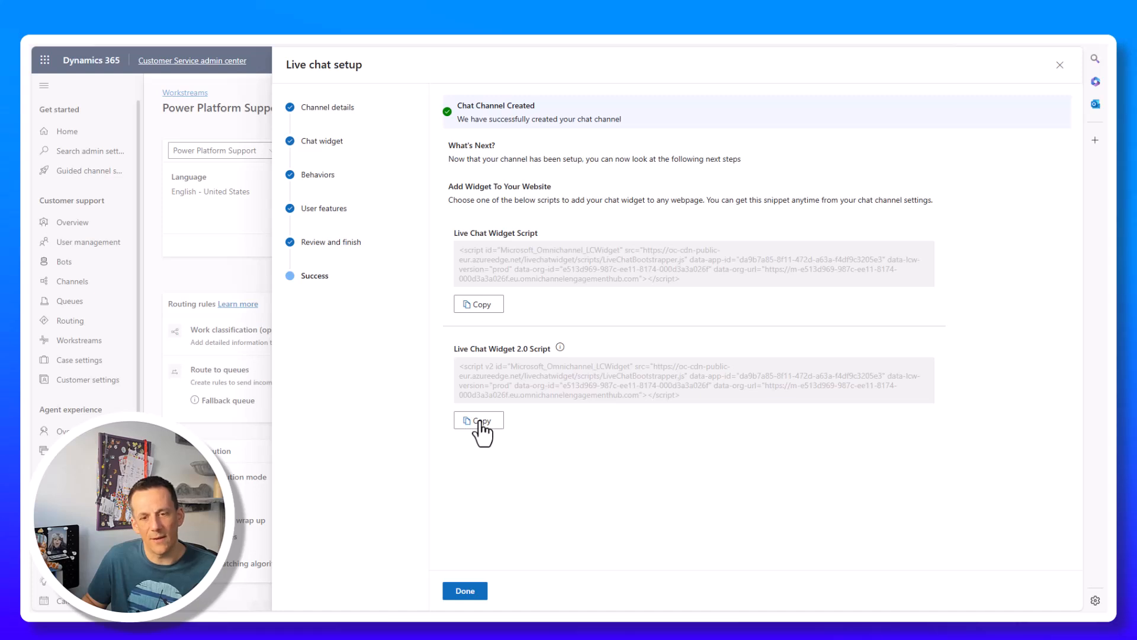
pyautogui.click(465, 591)
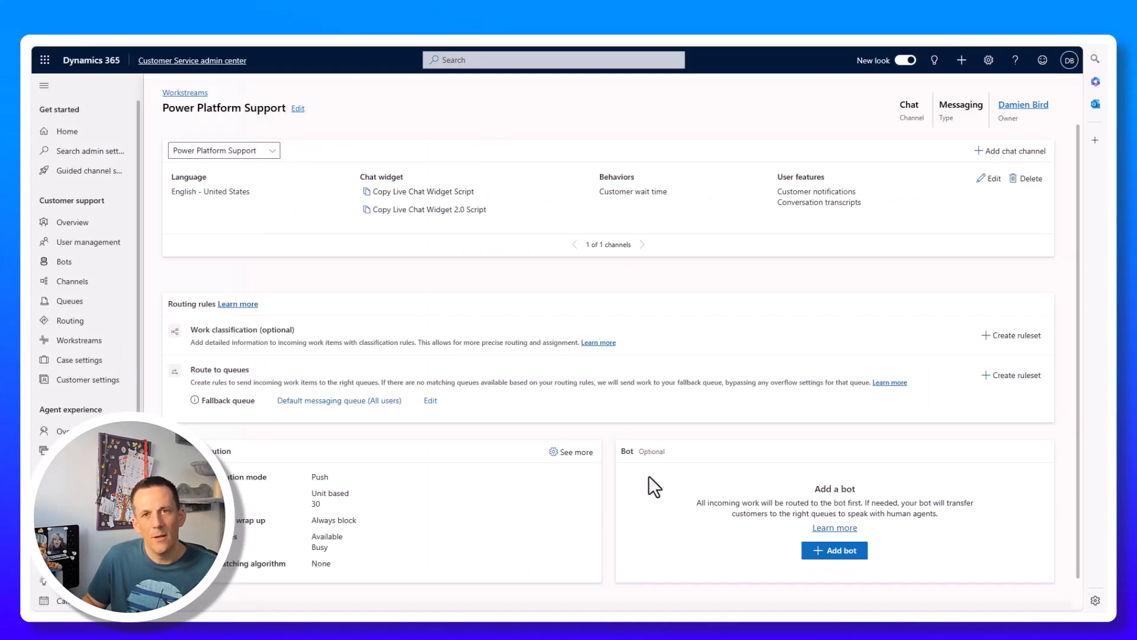
# - Add Power Platform Support Bot to the workstream and confirm the connection
pyautogui.scroll(-3)
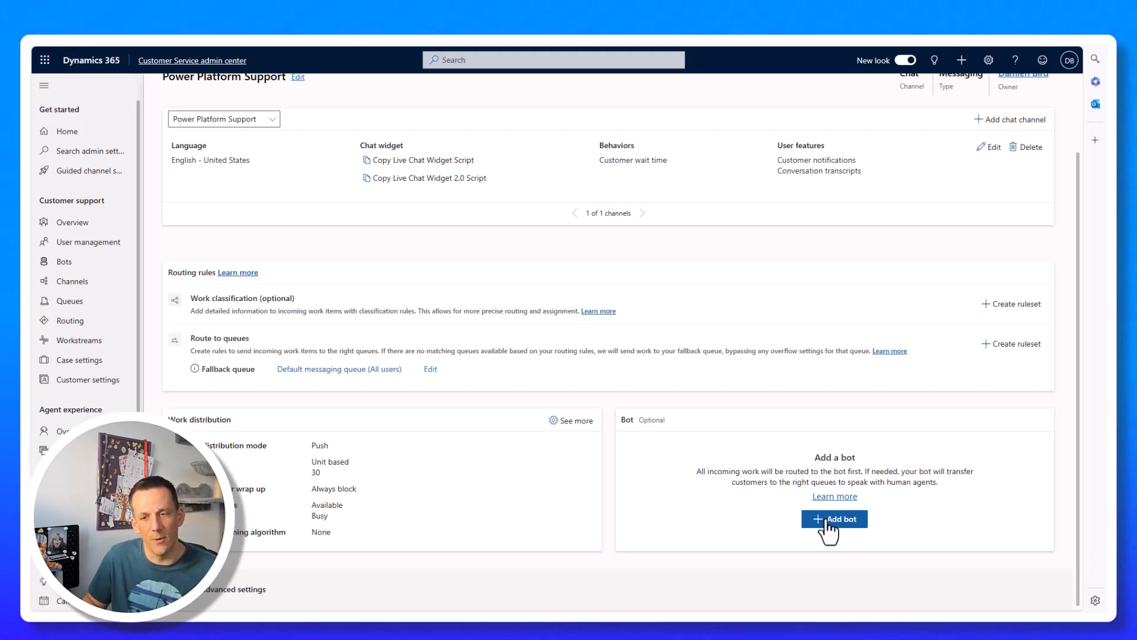
pyautogui.click(834, 519)
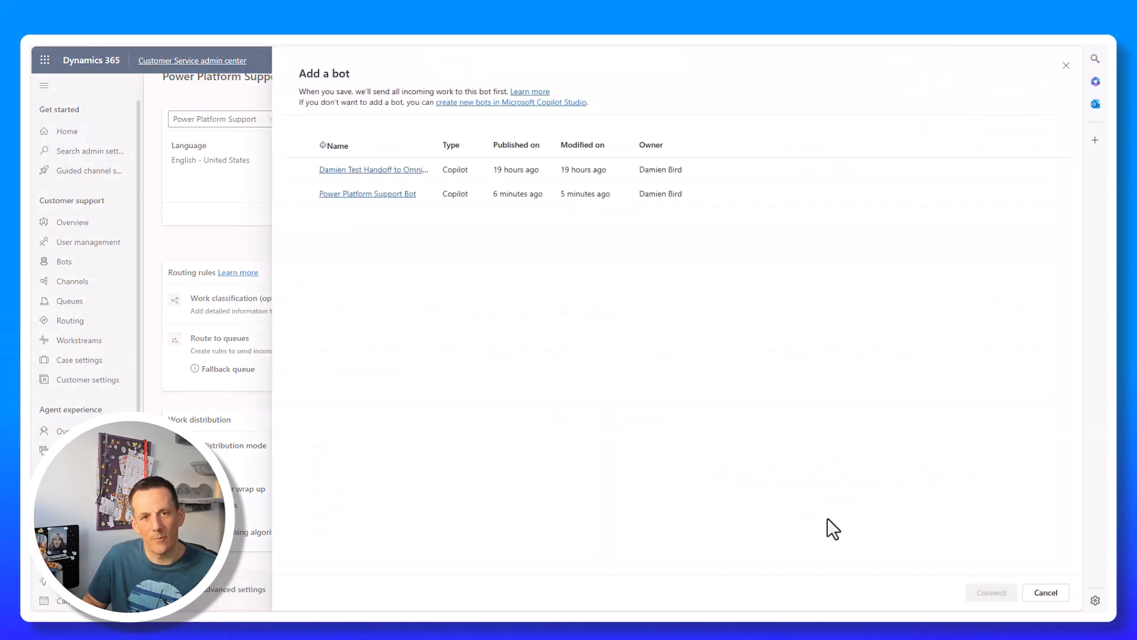
pyautogui.click(368, 193)
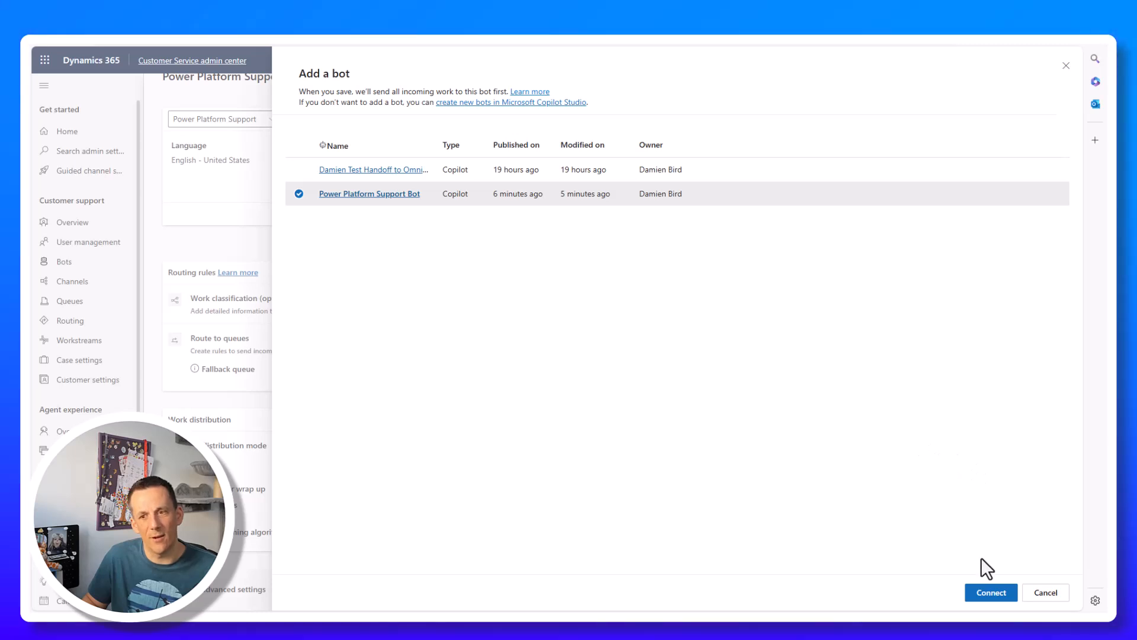
pyautogui.click(990, 592)
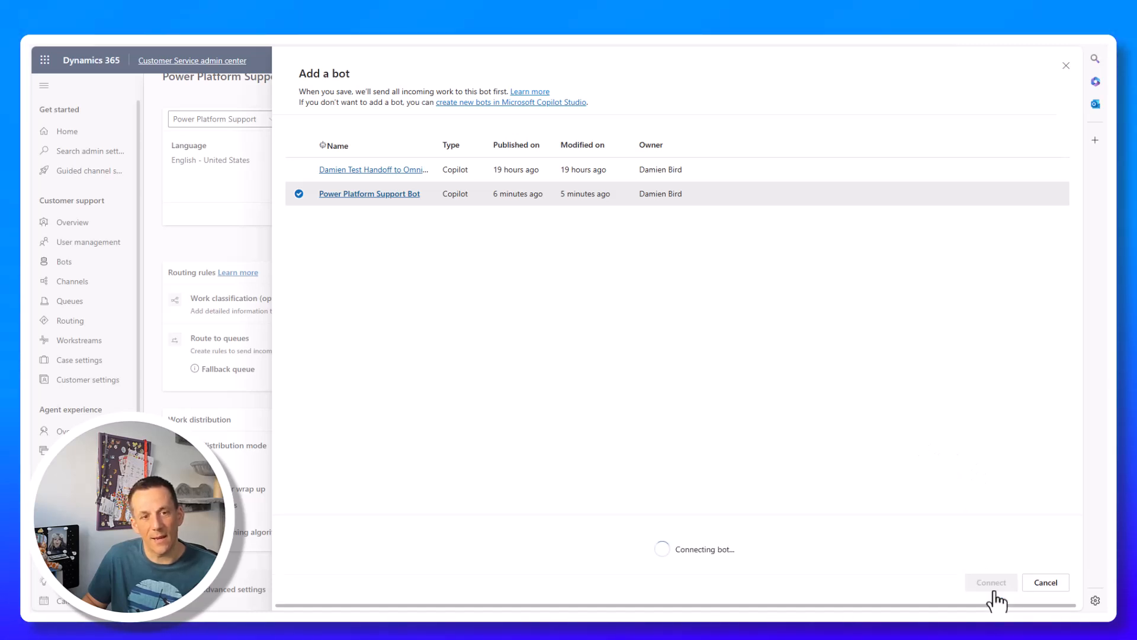
pyautogui.click(991, 582)
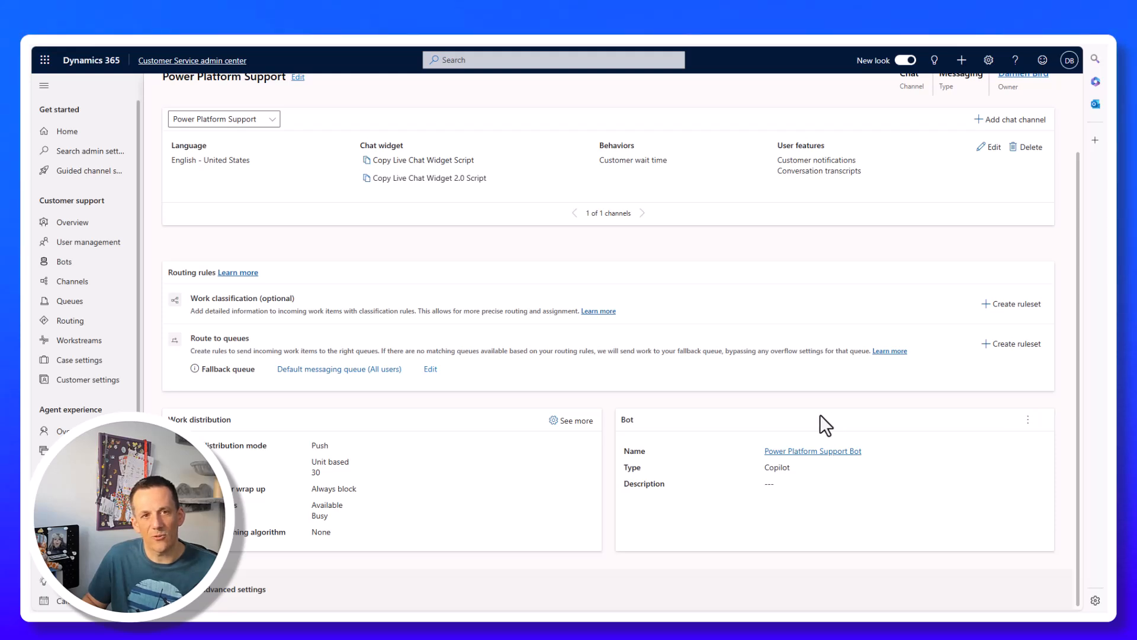
pyautogui.moveTo(614, 316)
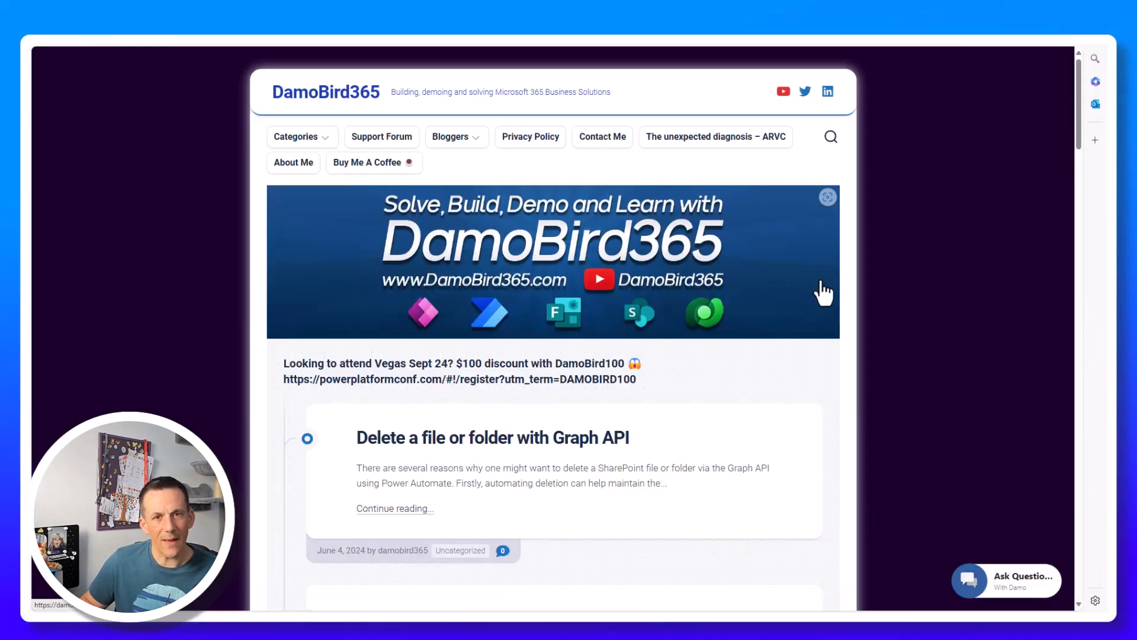
pyautogui.moveTo(1015, 587)
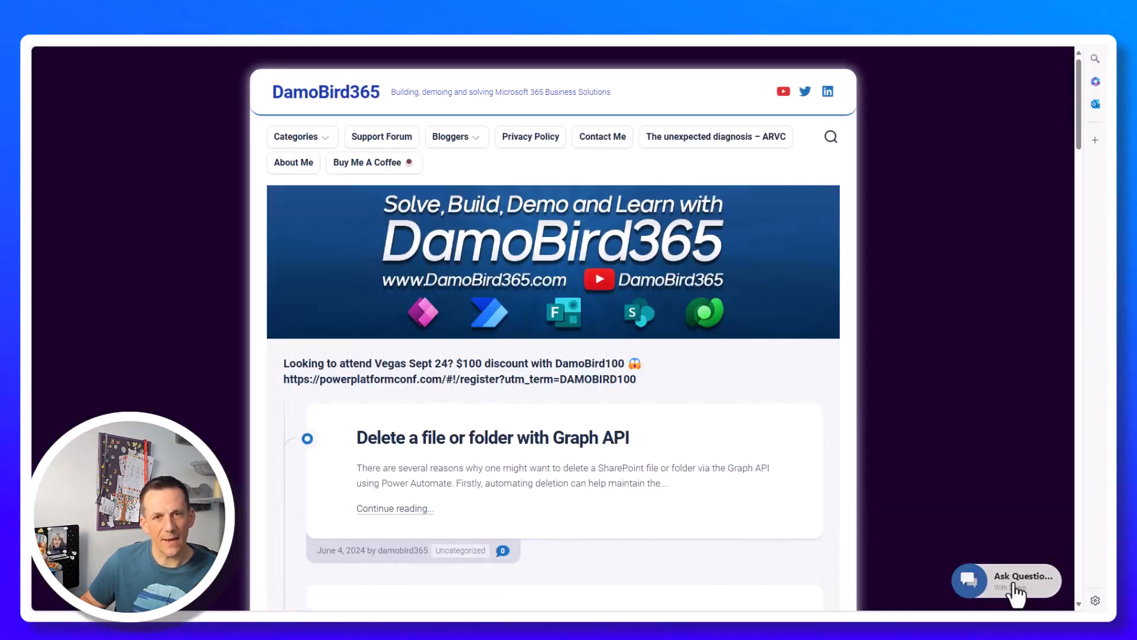
# - Ask the blog's Ask Questions widget about licensing, open a citation, then ask about Excel rows
pyautogui.click(1006, 580)
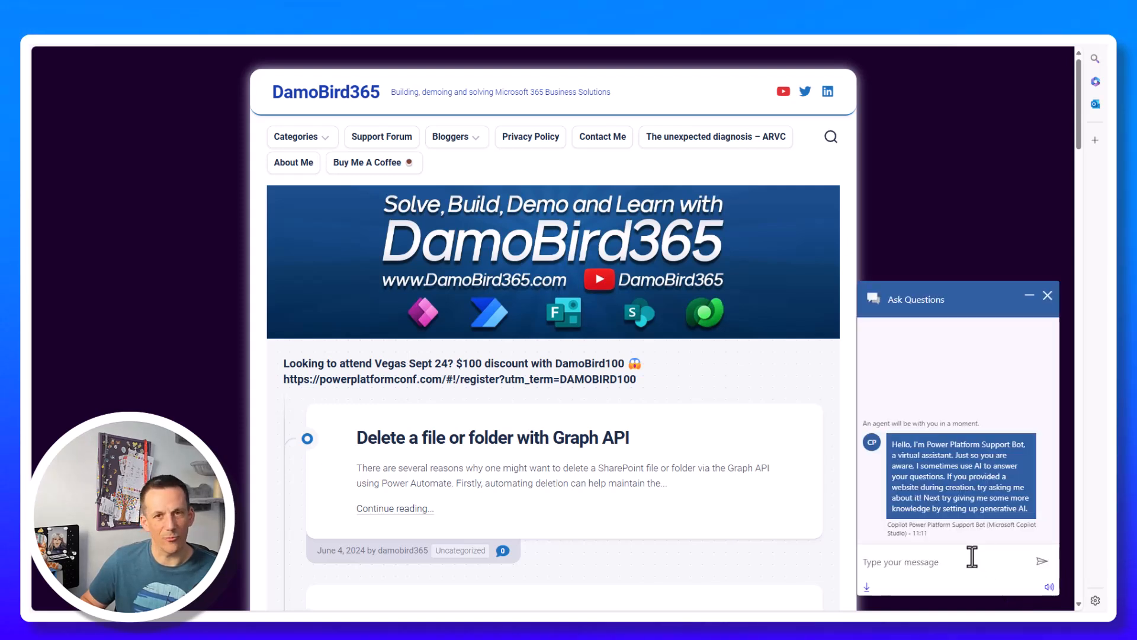
pyautogui.moveTo(927, 570)
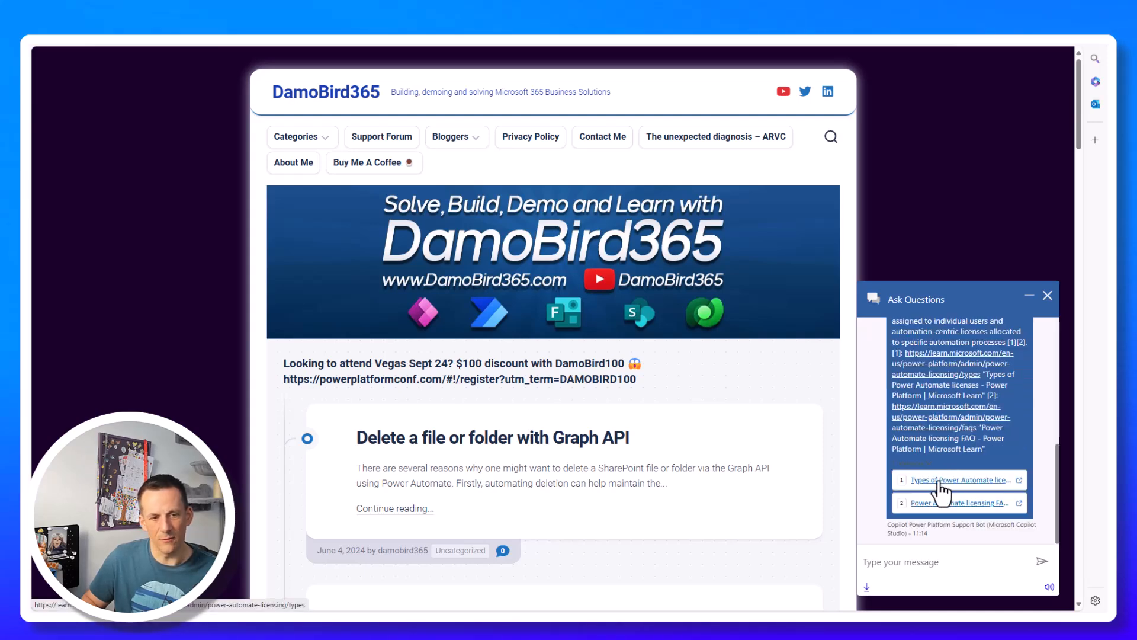
pyautogui.click(960, 479)
pyautogui.write('How can I load 20,000 rows of data into Excel in 15 seconds?')
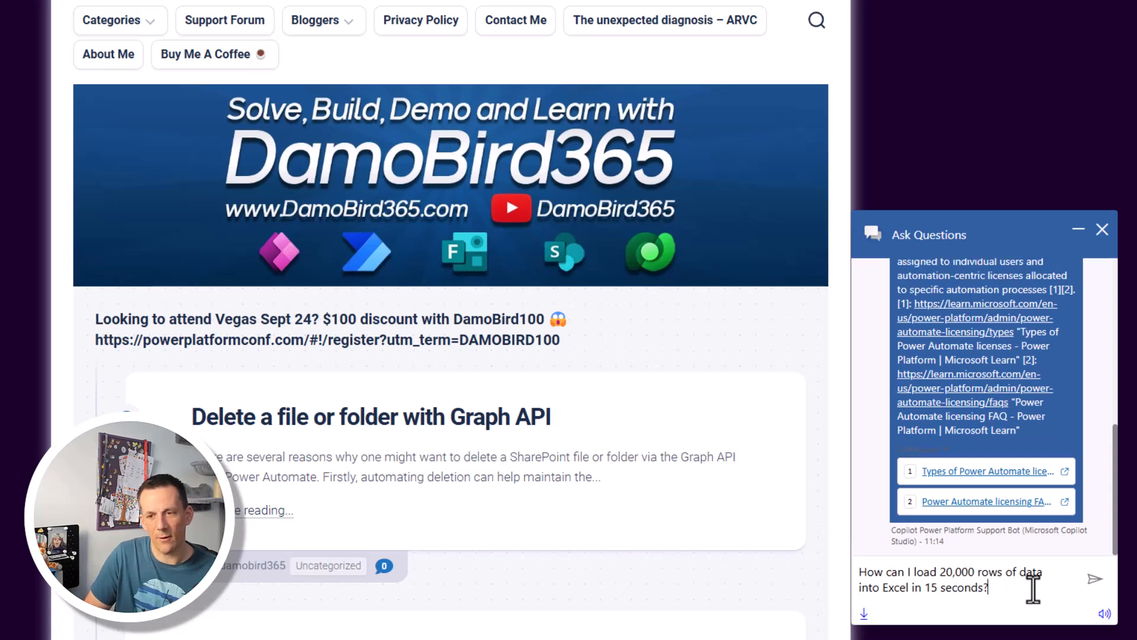
pyautogui.click(1095, 578)
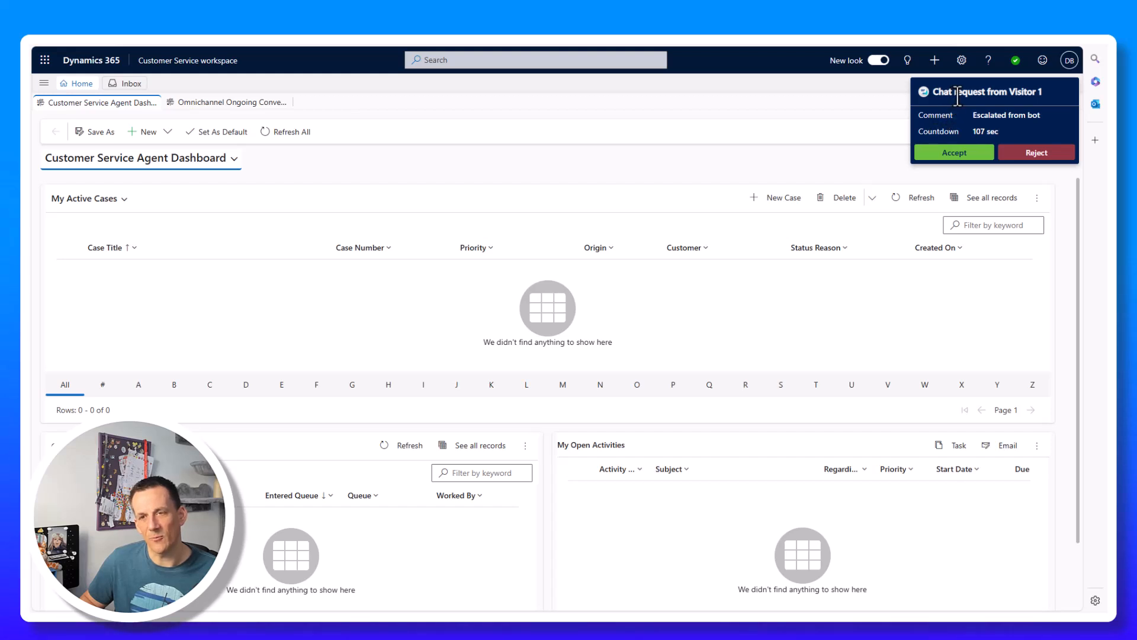
# - Accept Visitor 1's escalated chat request from the notification
pyautogui.click(953, 153)
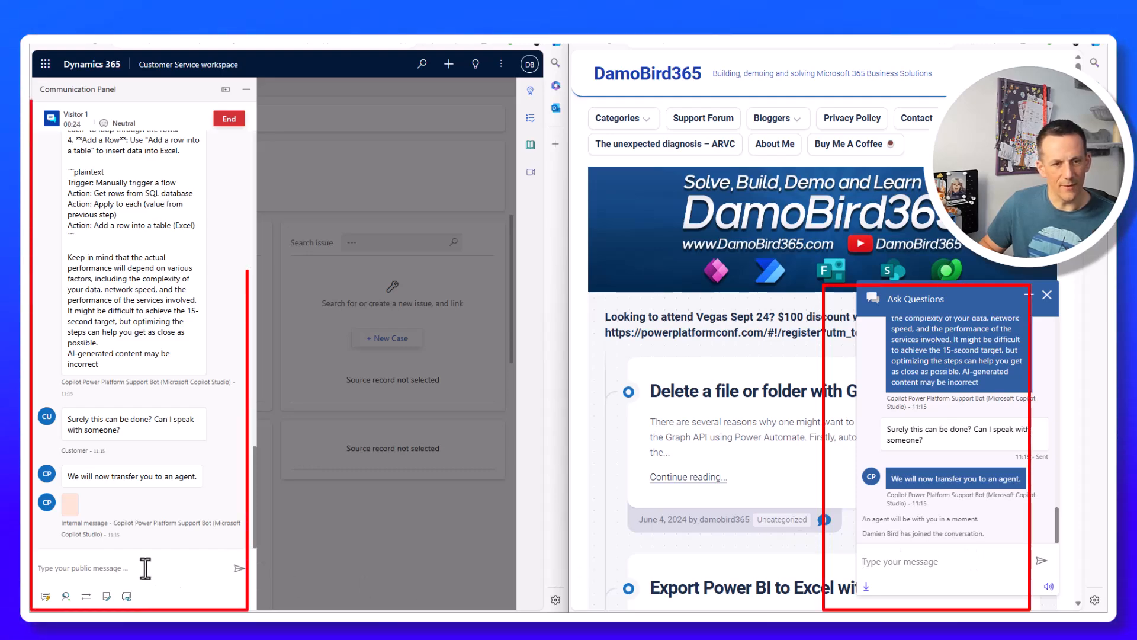
# - Reply 'let me share a link' to the visitor, then open the shared video link as the customer
pyautogui.write('let')
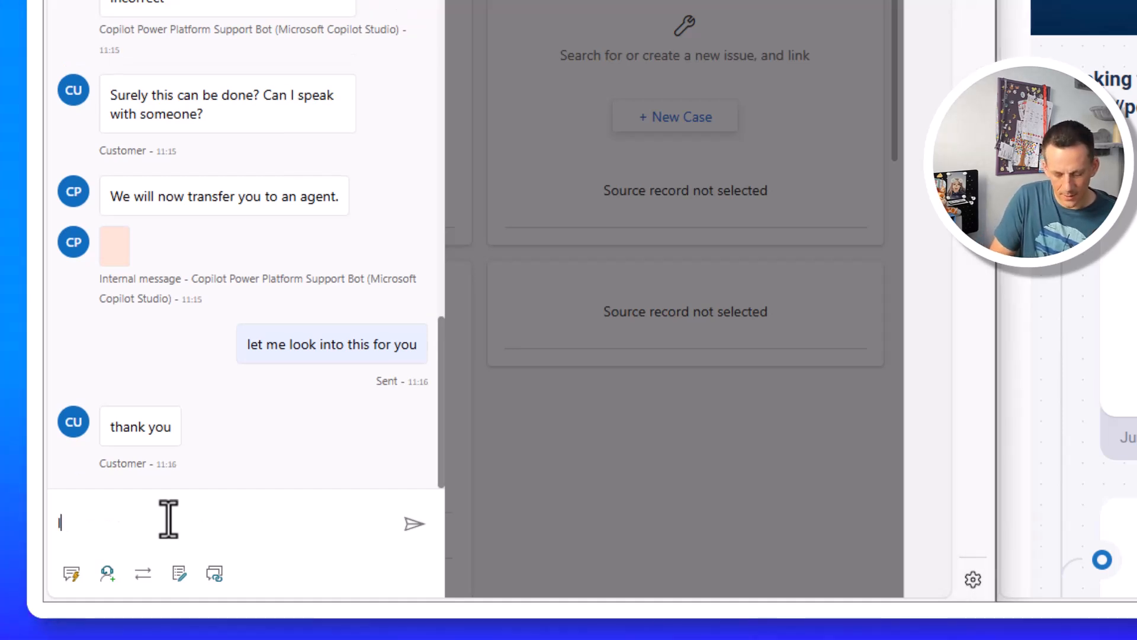
pyautogui.write('let me share alink')
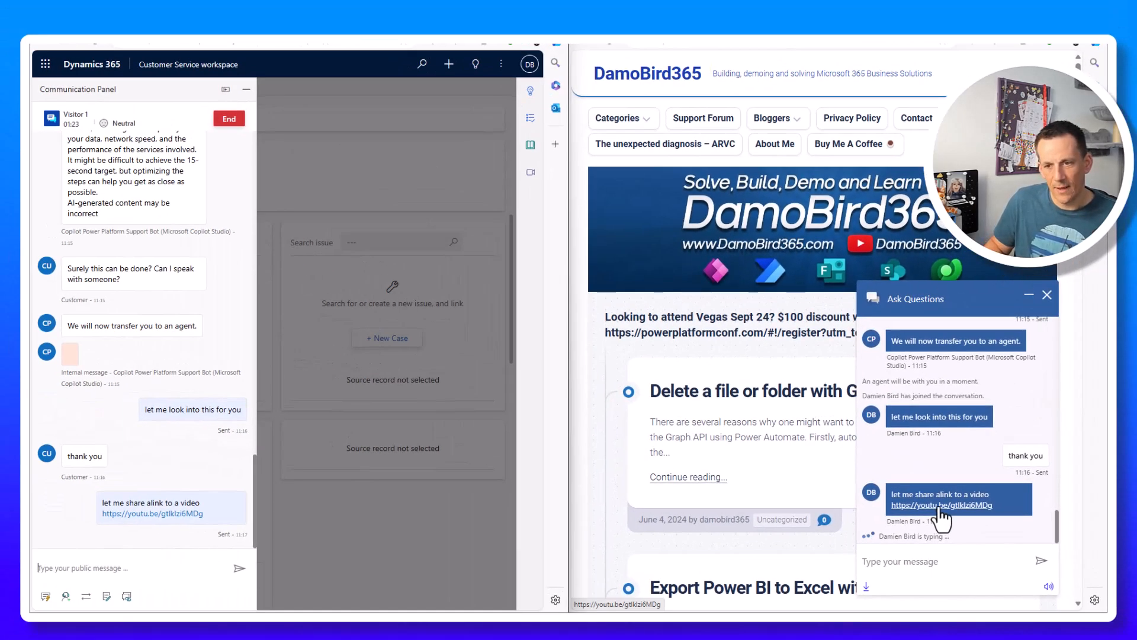
pyautogui.click(940, 505)
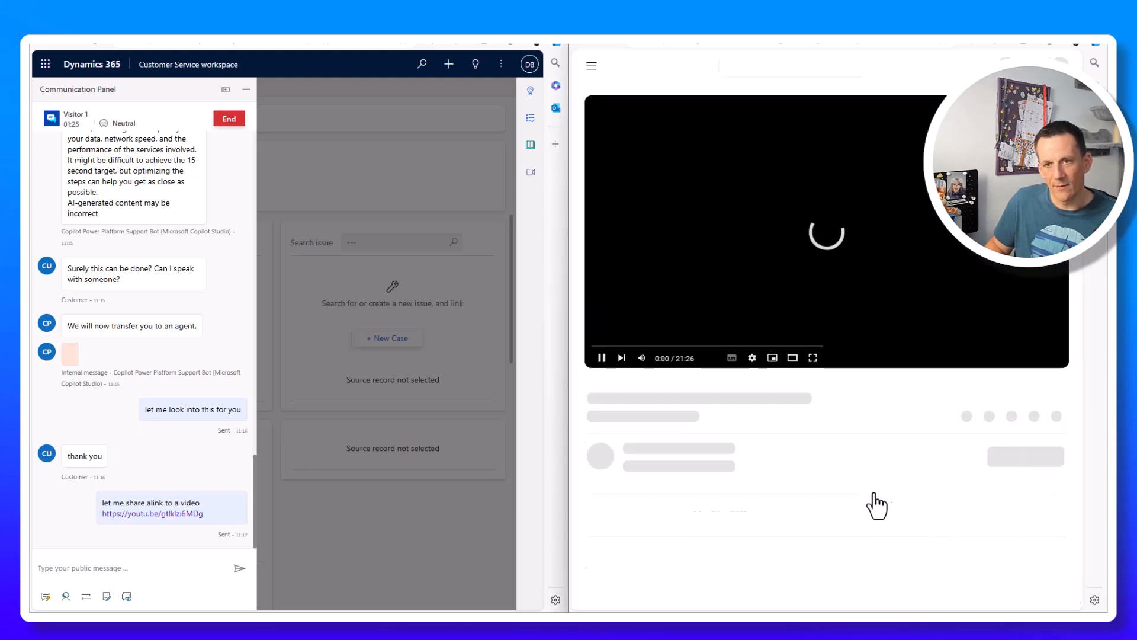